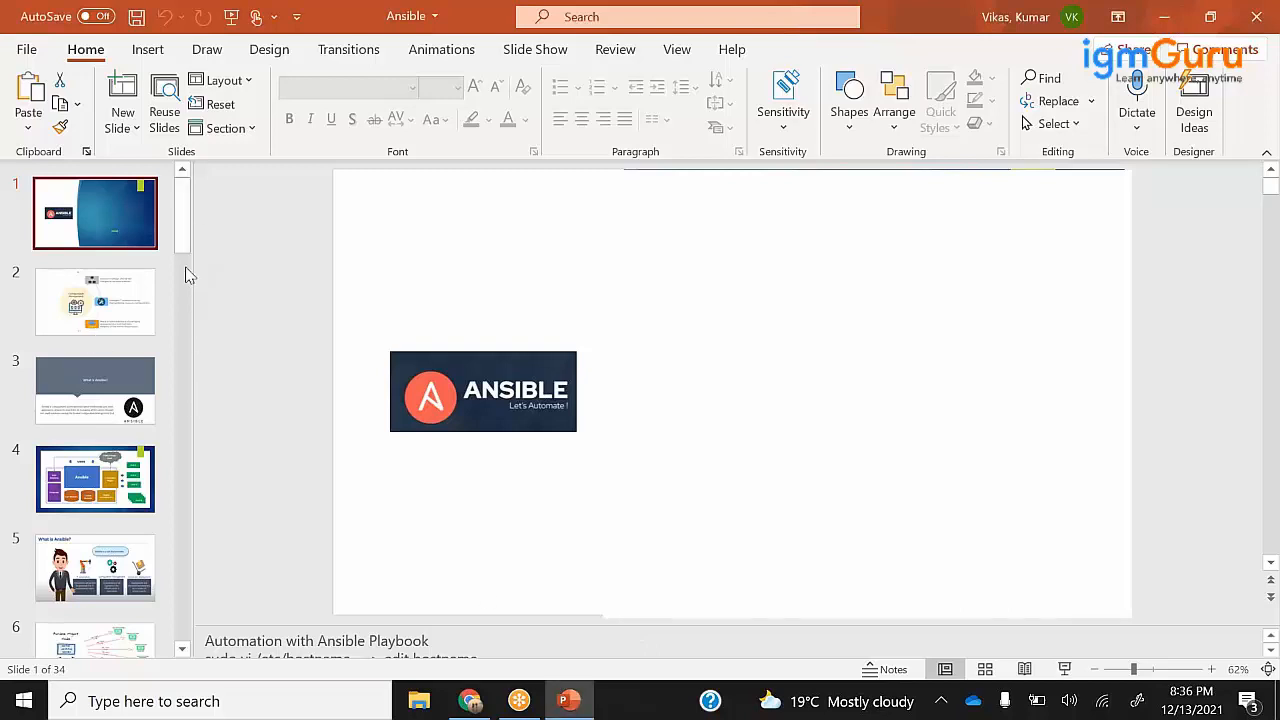
# - Scroll the slide pane and open the DevOps team server-deployment diagram slide
pyautogui.scroll(-3)
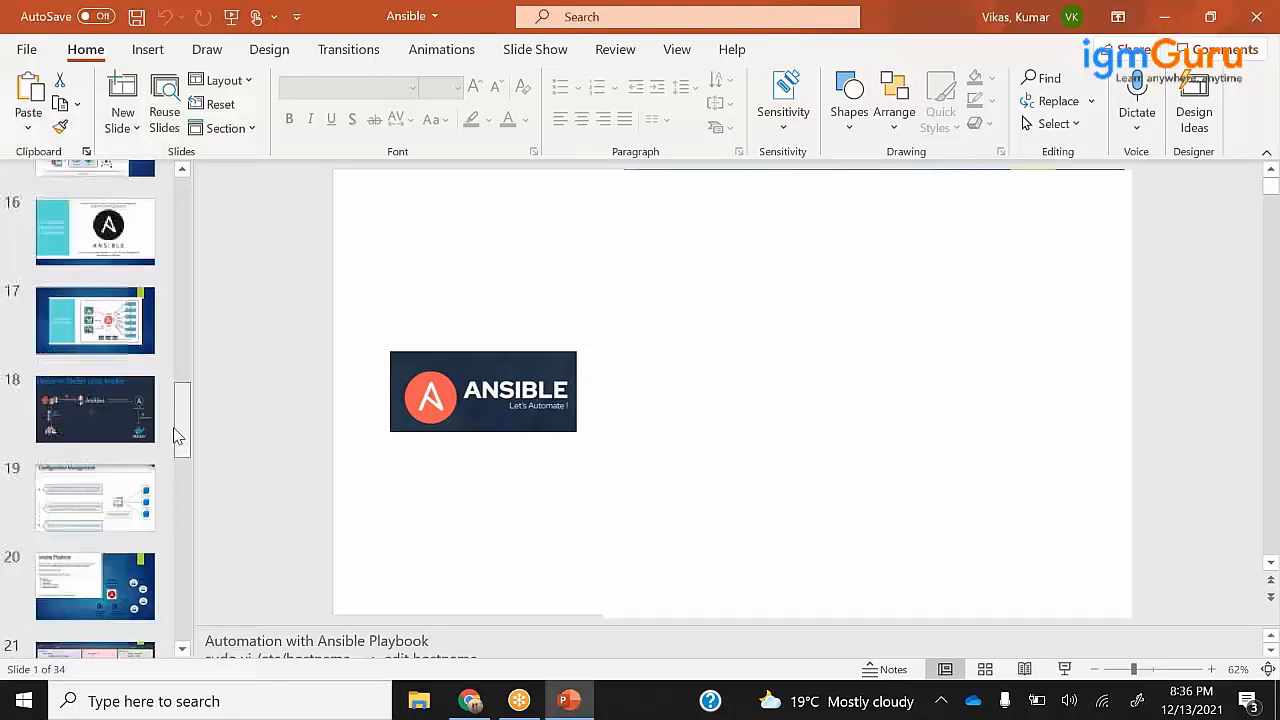
pyautogui.scroll(-3)
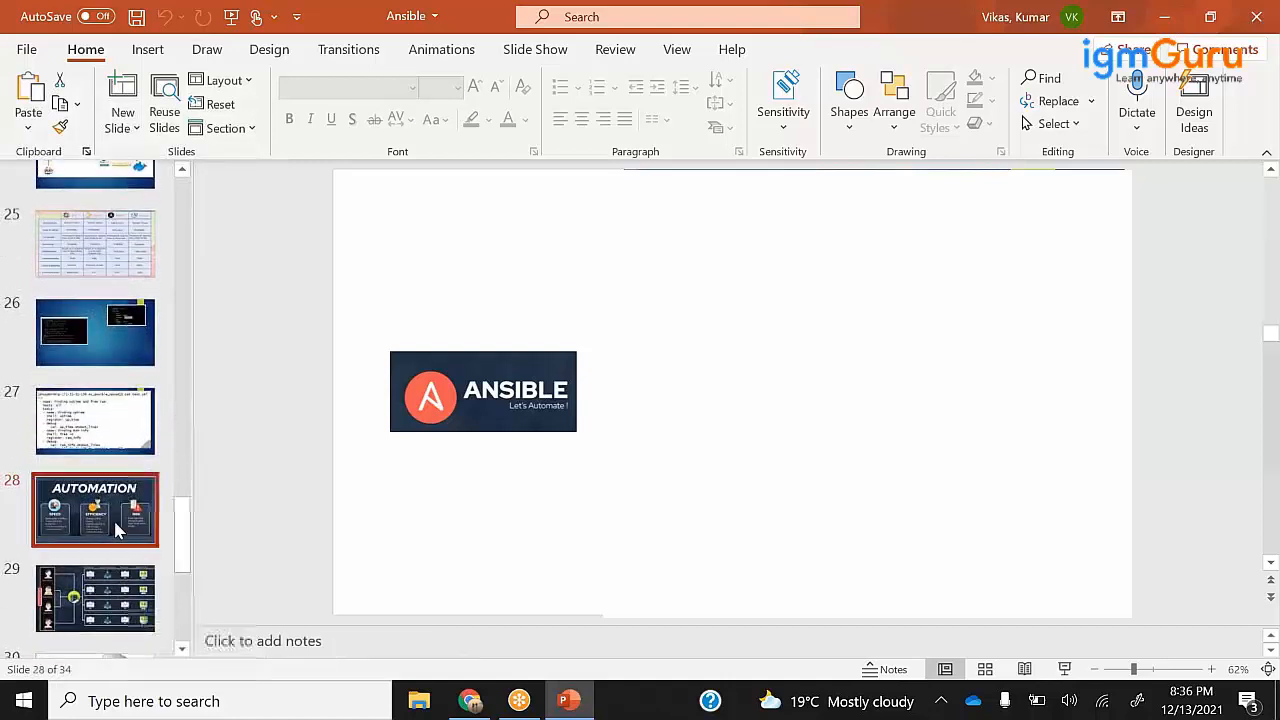
pyautogui.click(115, 528)
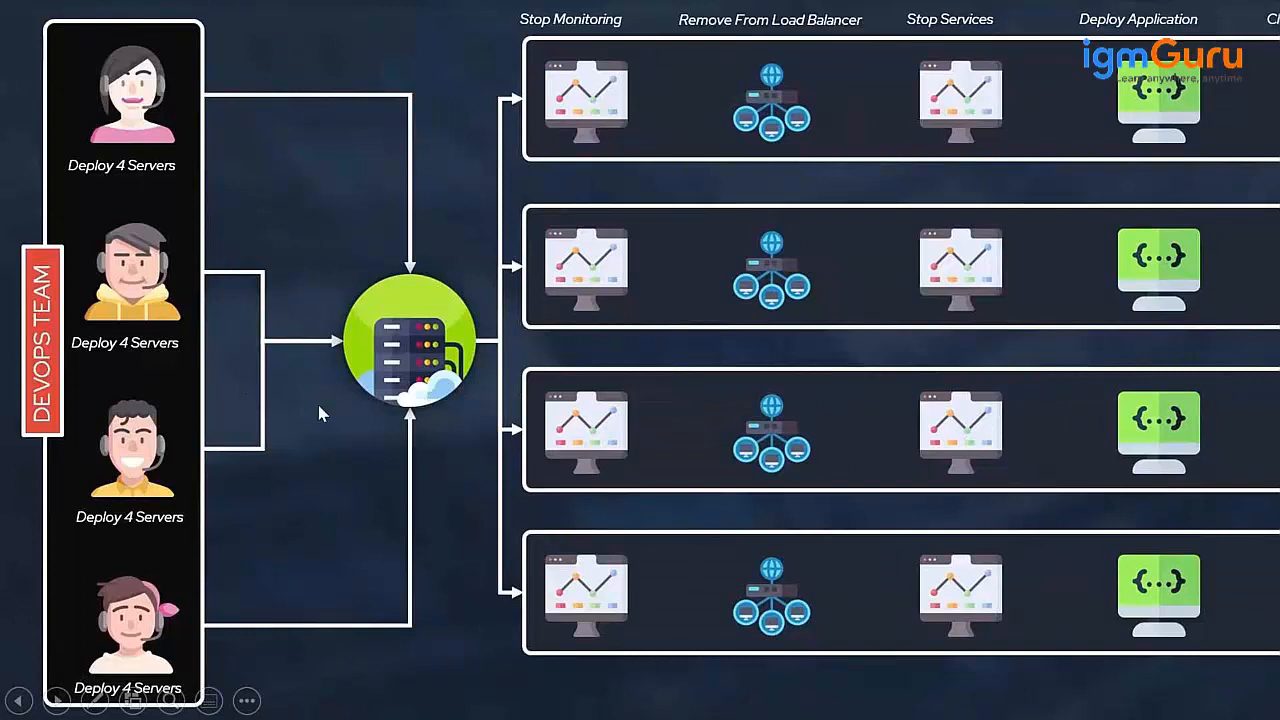
pyautogui.moveTo(130, 322)
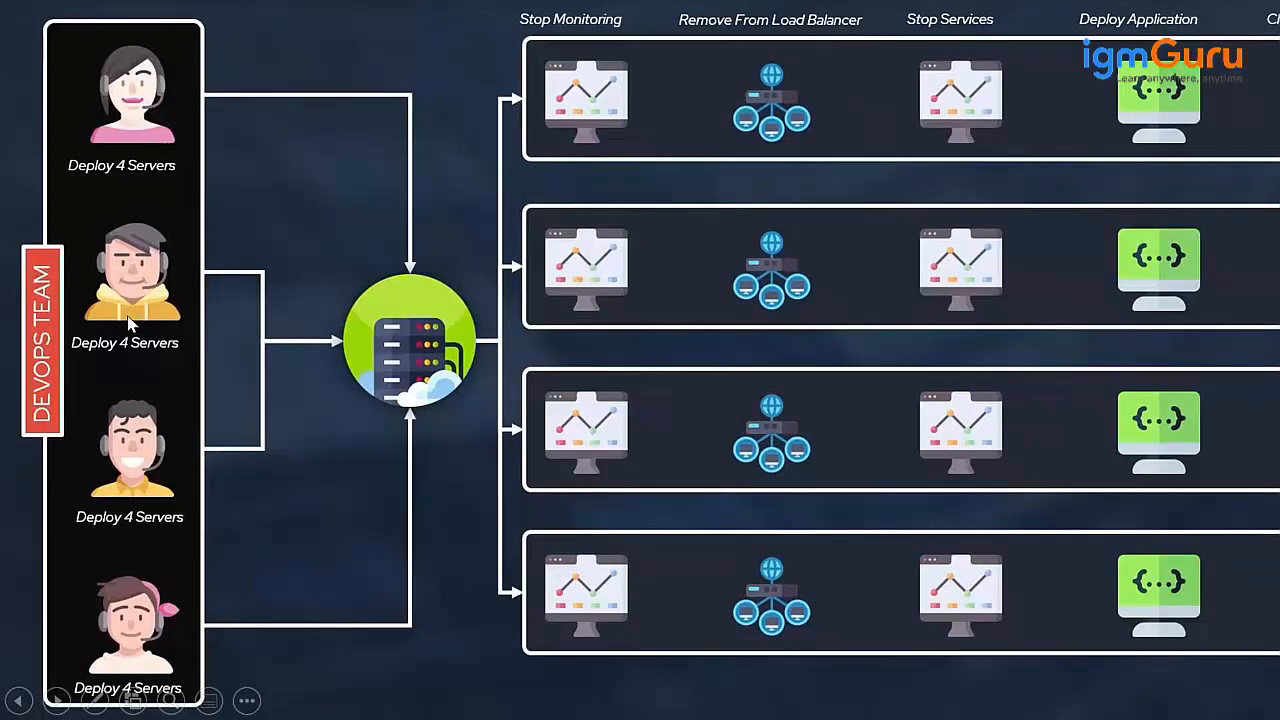
pyautogui.moveTo(125, 250)
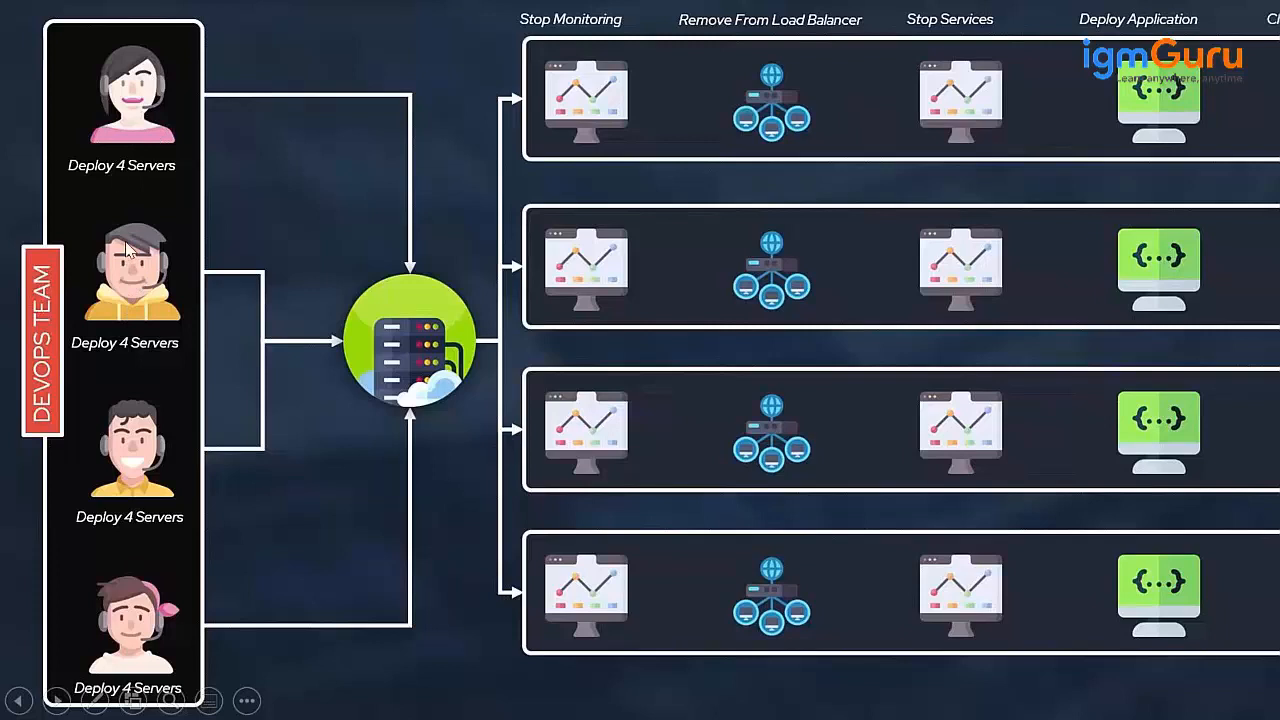
pyautogui.moveTo(180, 280)
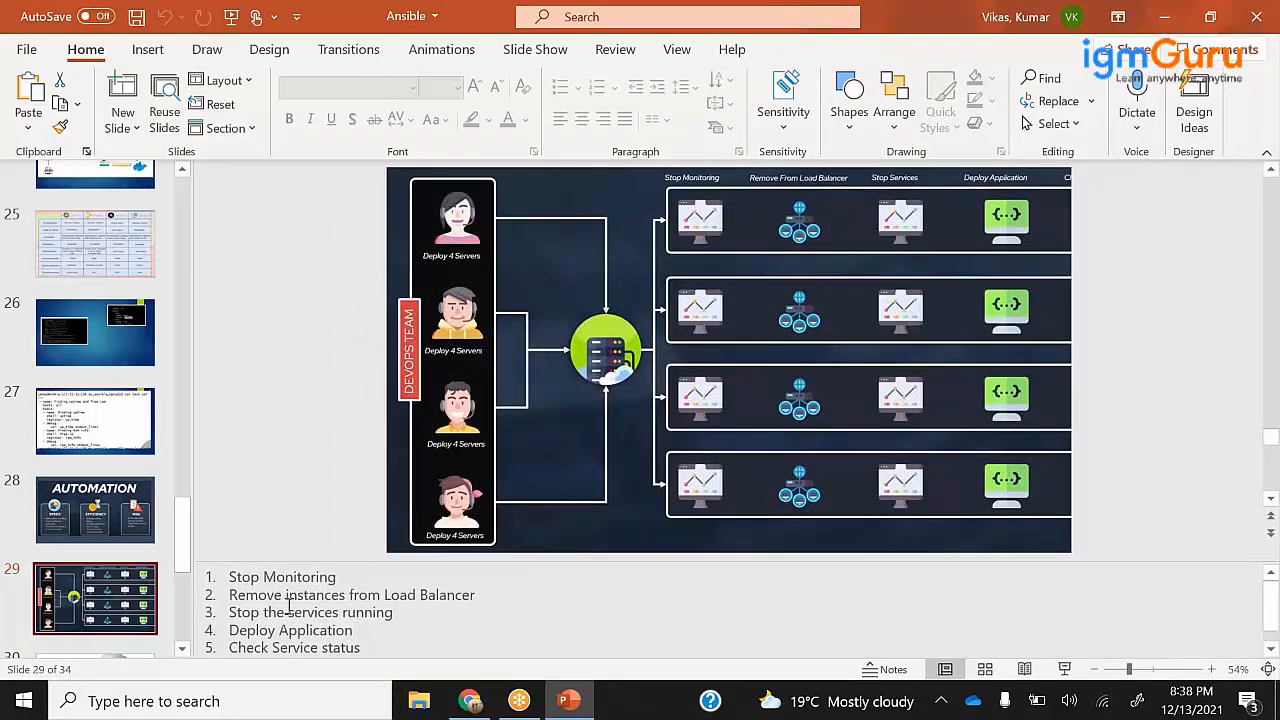
pyautogui.moveTo(745, 480)
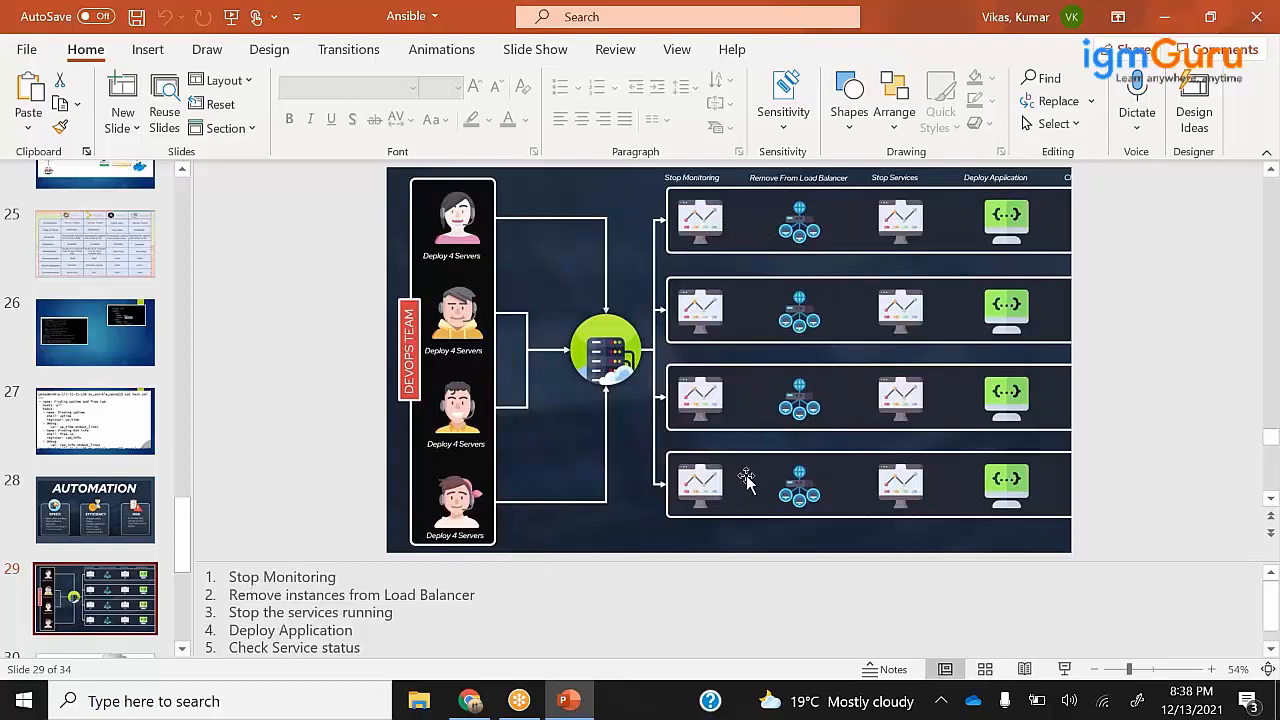
pyautogui.moveTo(705, 315)
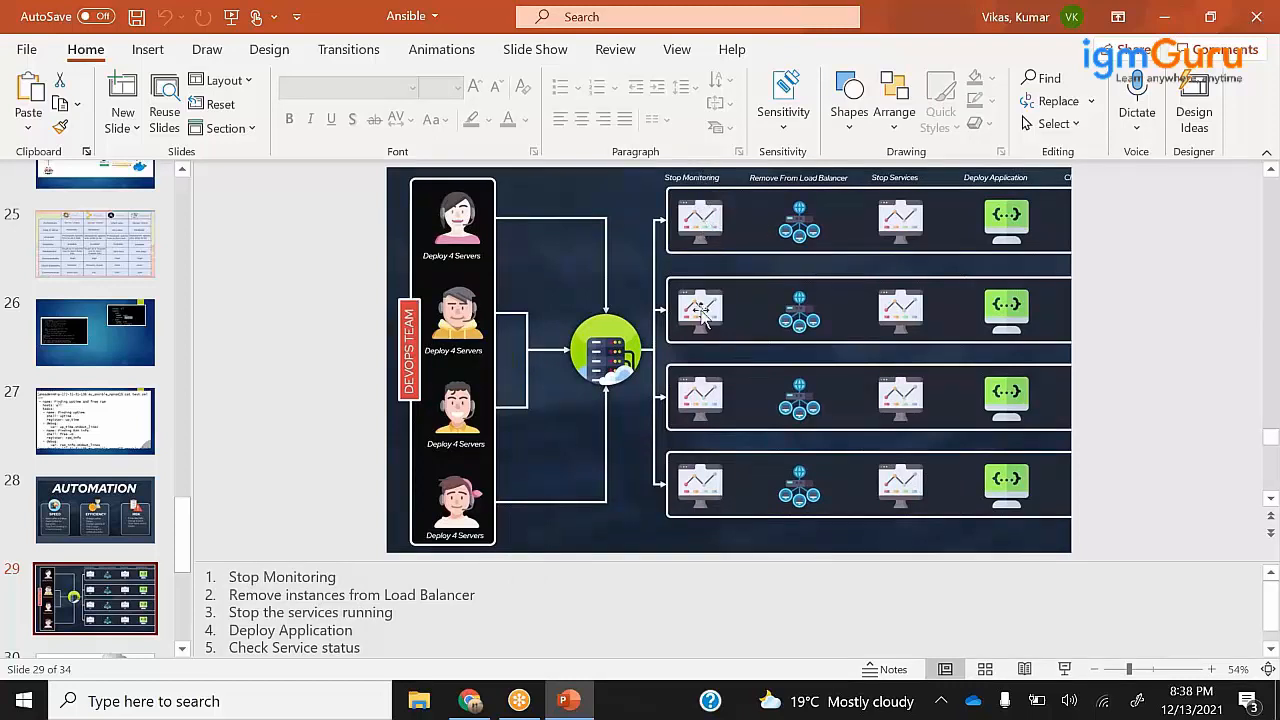
pyautogui.moveTo(709, 487)
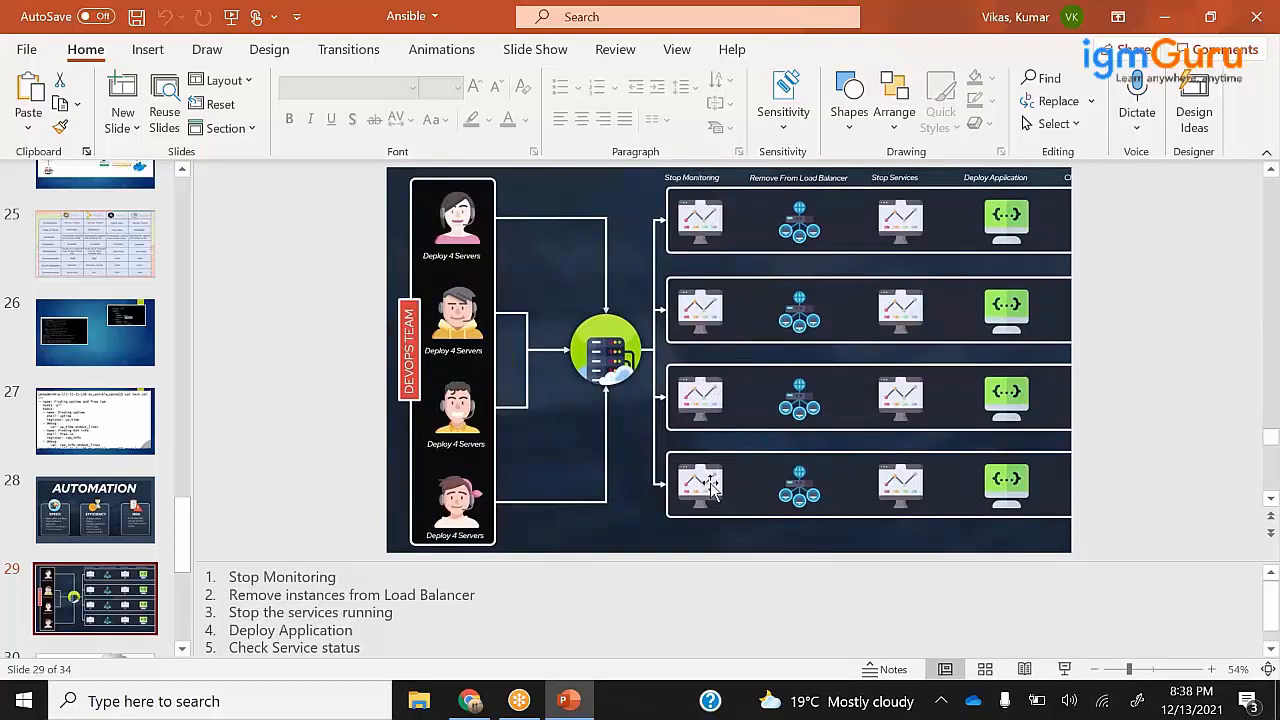
pyautogui.moveTo(703, 351)
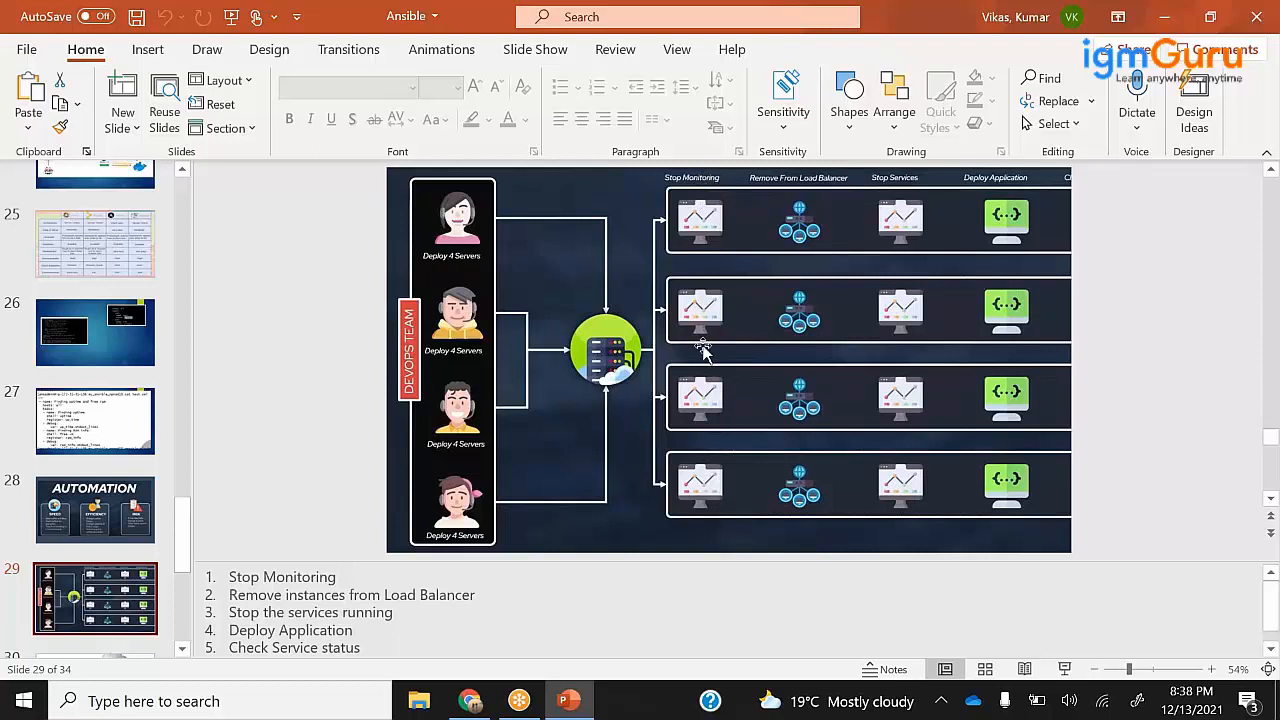
pyautogui.moveTo(685, 293)
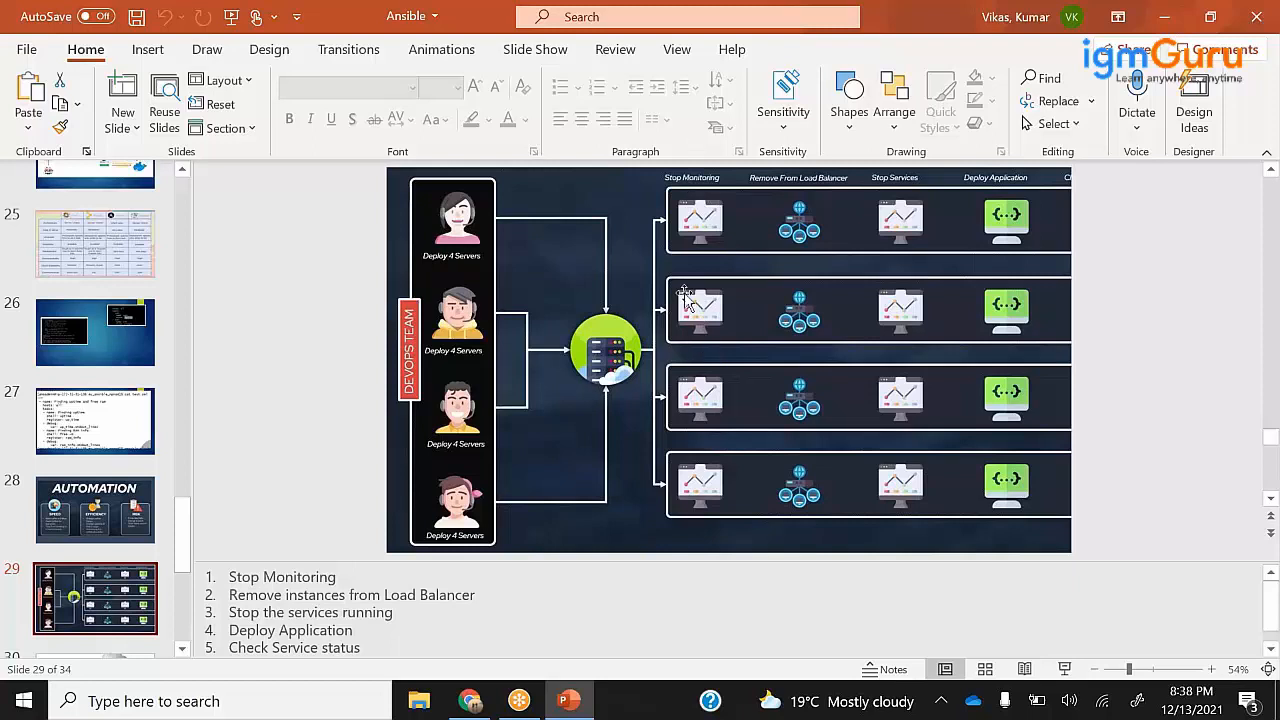
pyautogui.moveTo(710, 230)
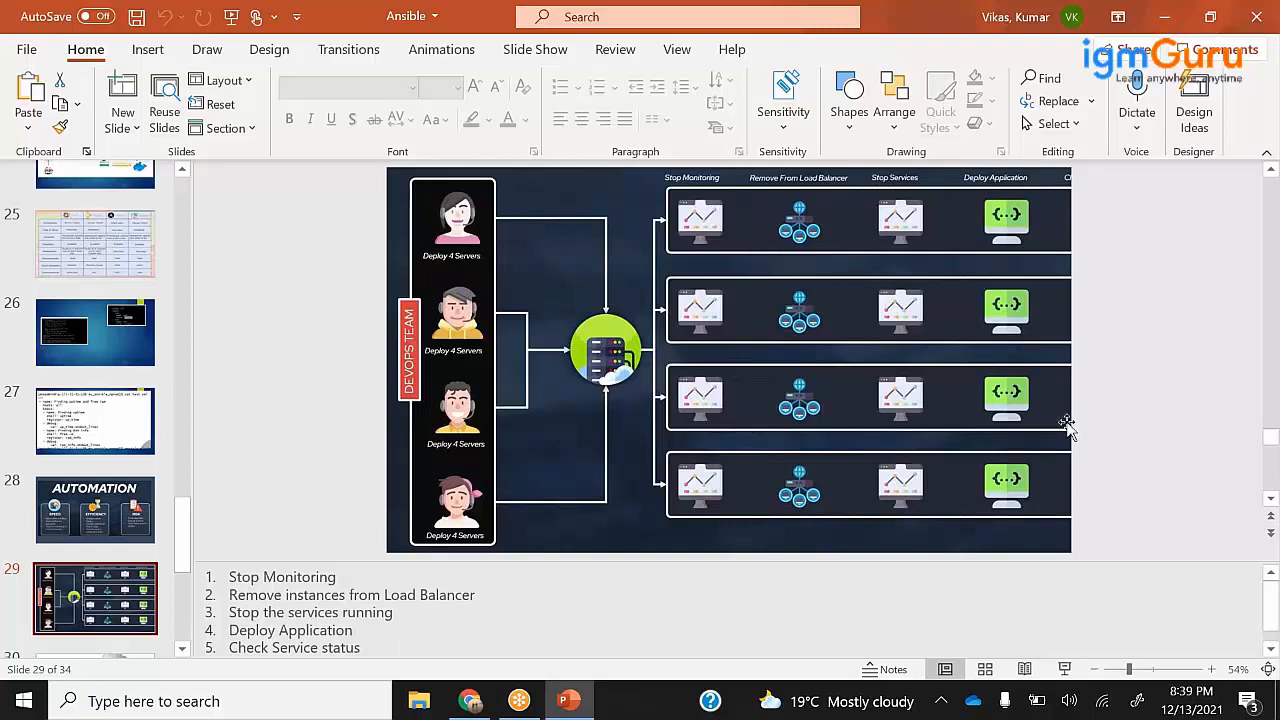
pyautogui.moveTo(1003, 456)
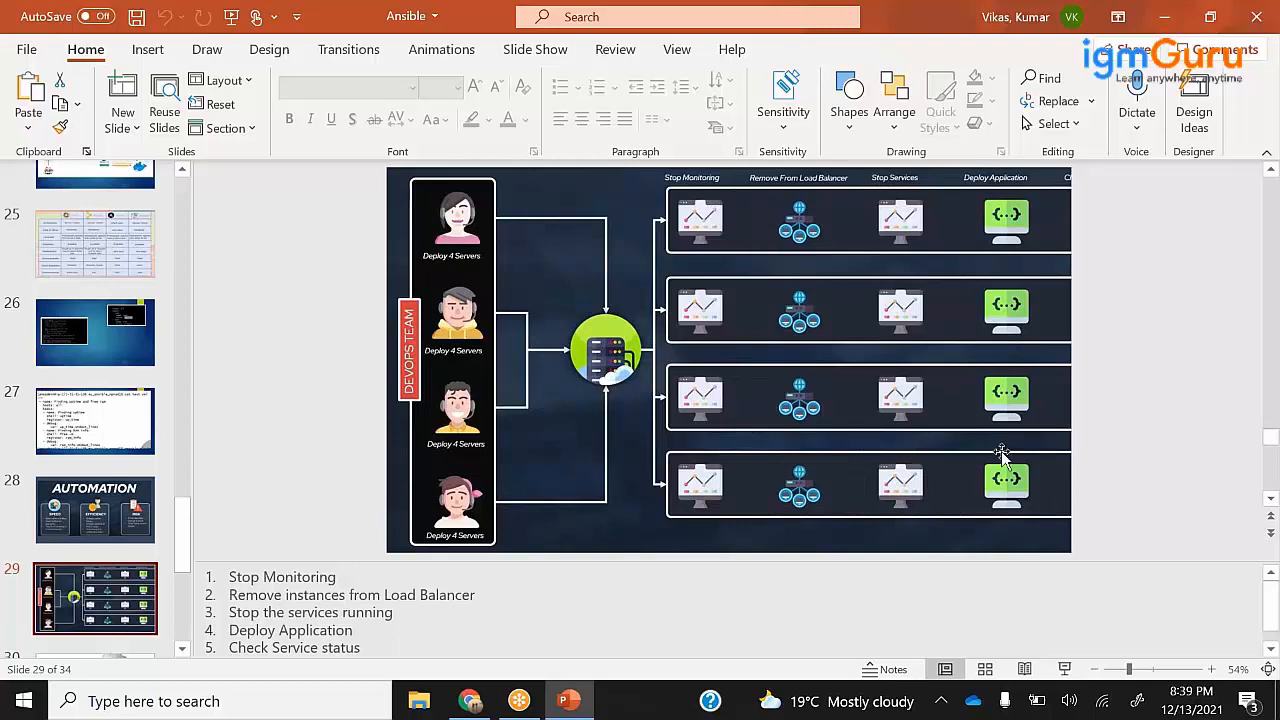
pyautogui.moveTo(1008, 425)
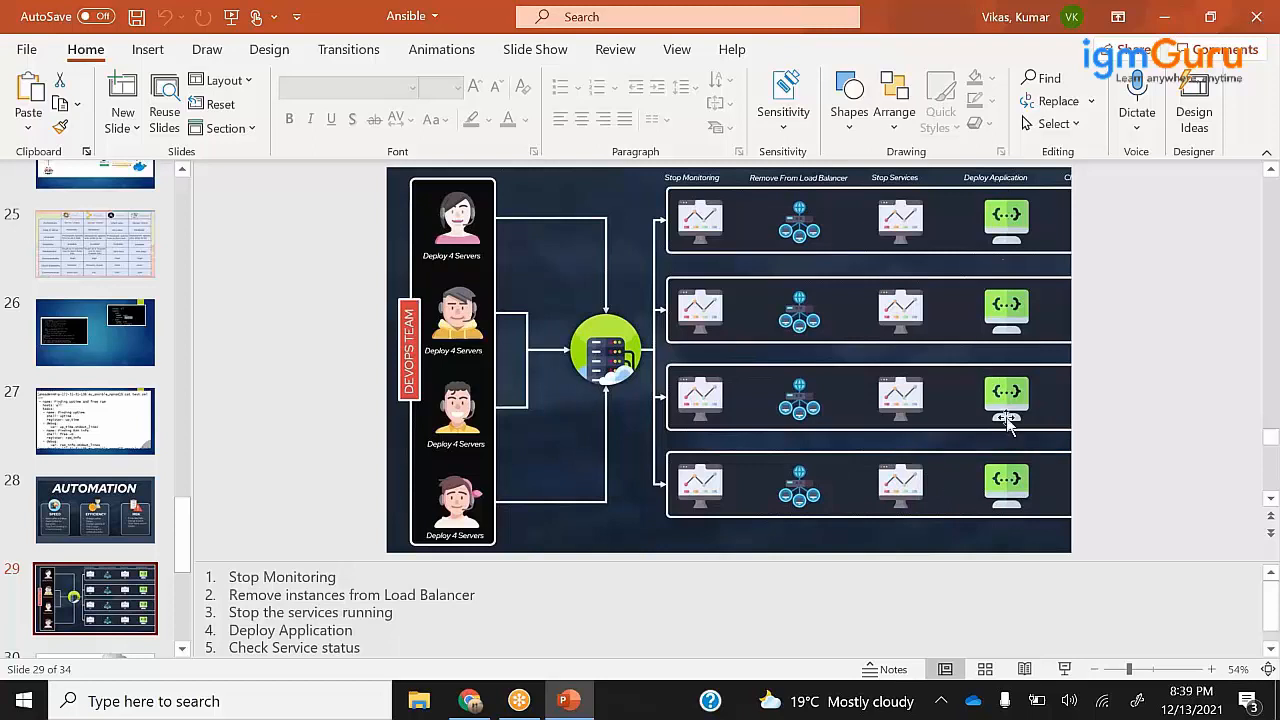
pyautogui.moveTo(1046, 648)
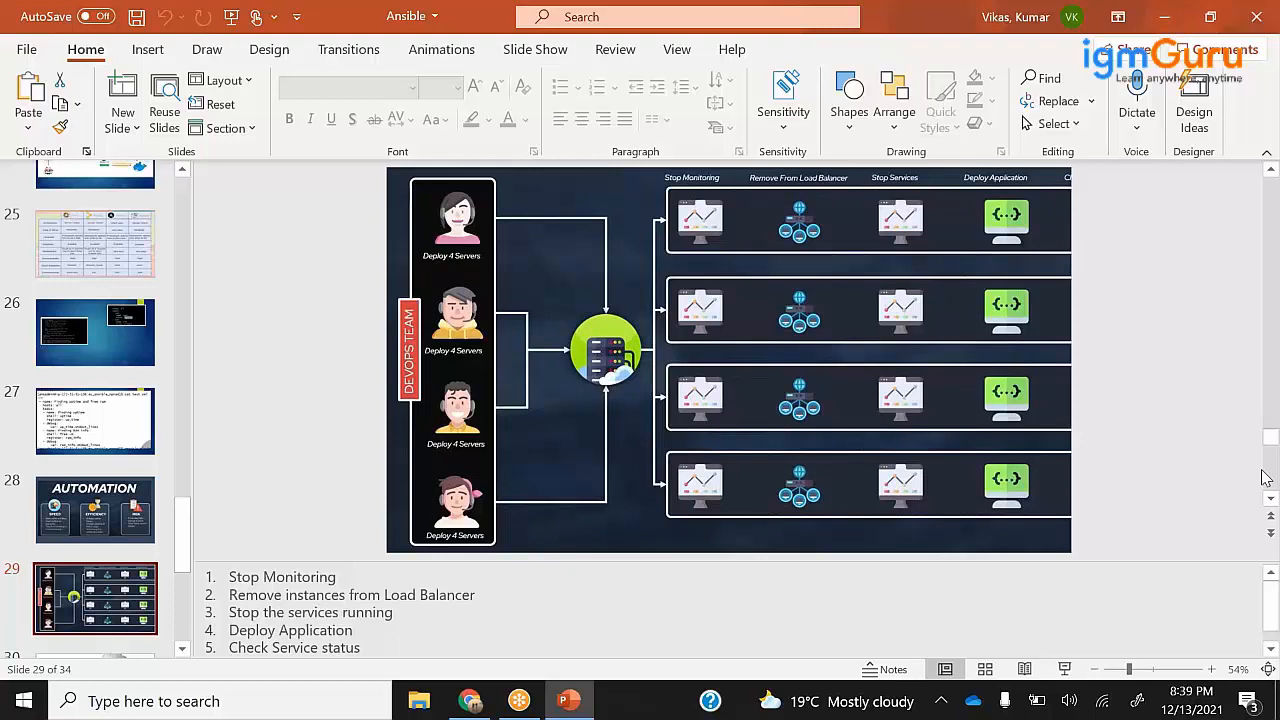
pyautogui.scroll(-3)
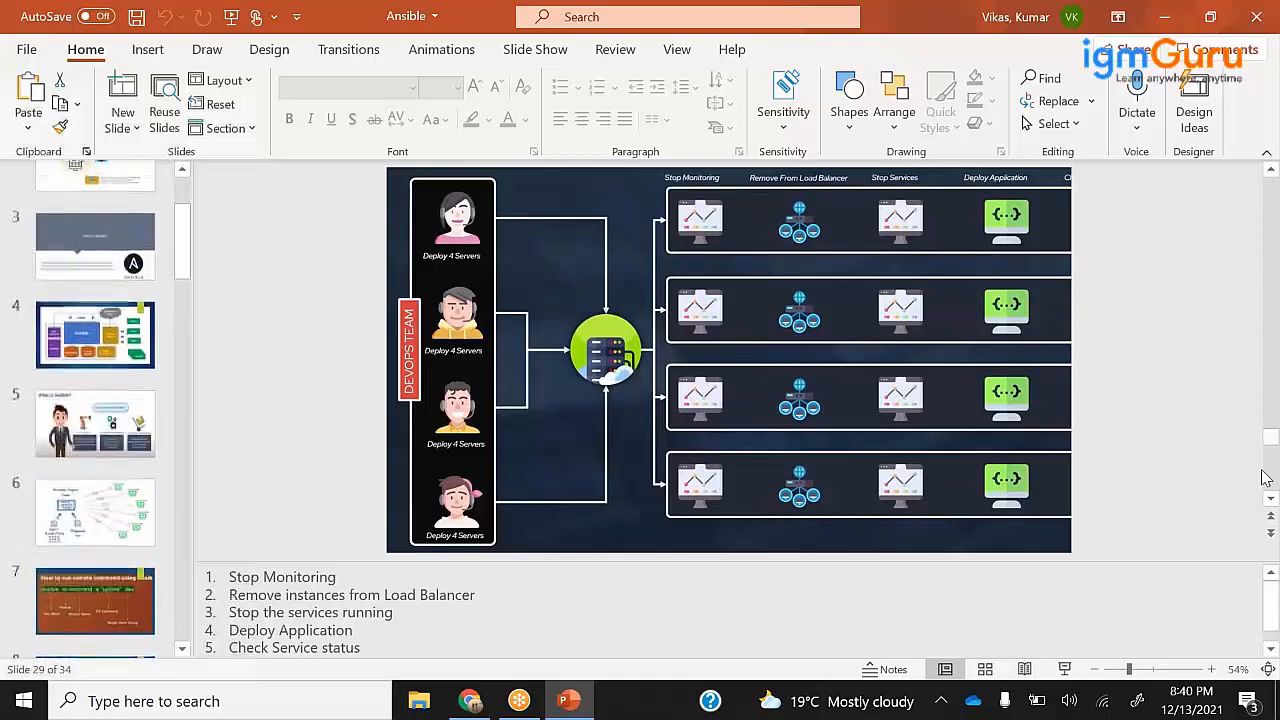
pyautogui.scroll(-3)
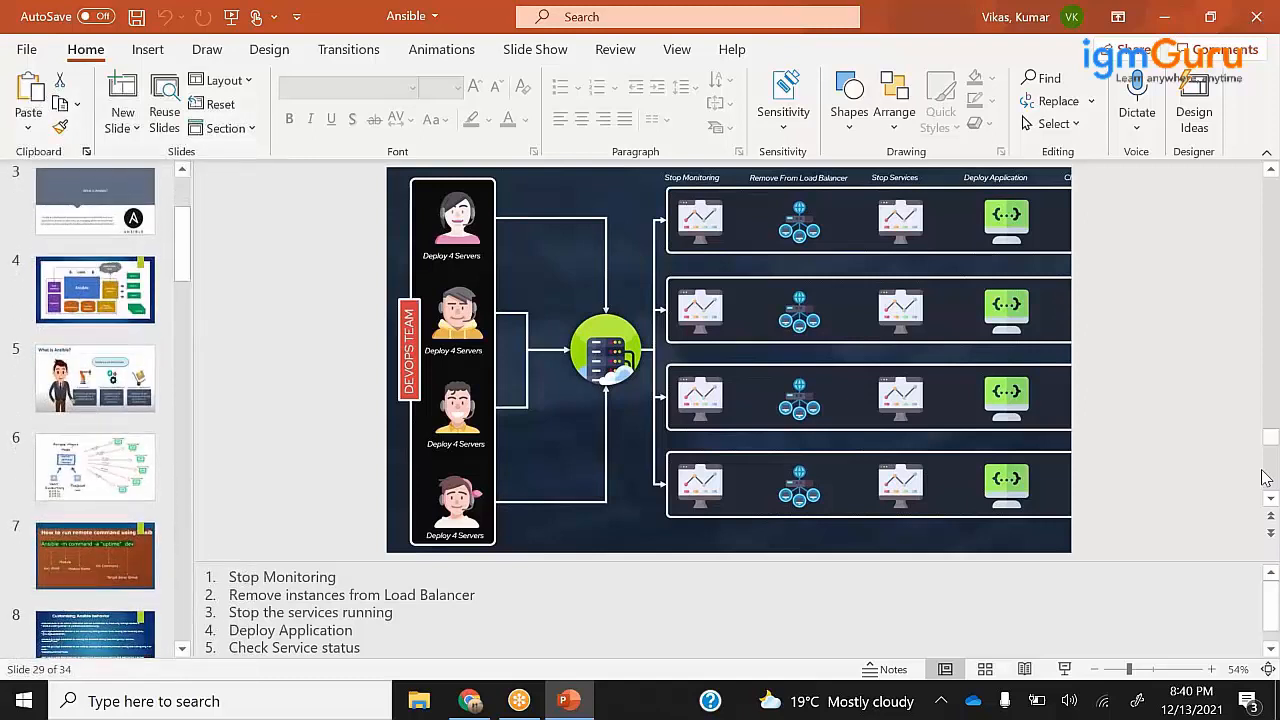
# - Select slide 5, 'What is Ansible?', then scroll further down the thumbnail pane
pyautogui.click(95, 378)
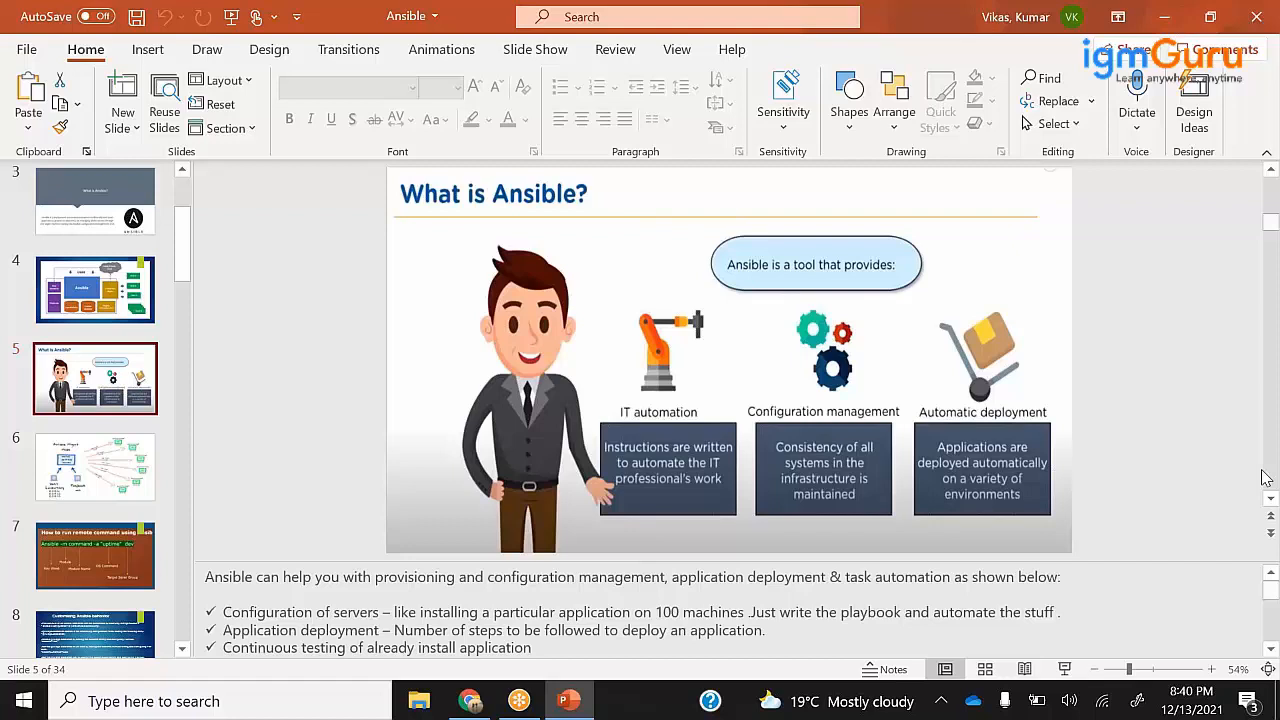
pyautogui.scroll(-3)
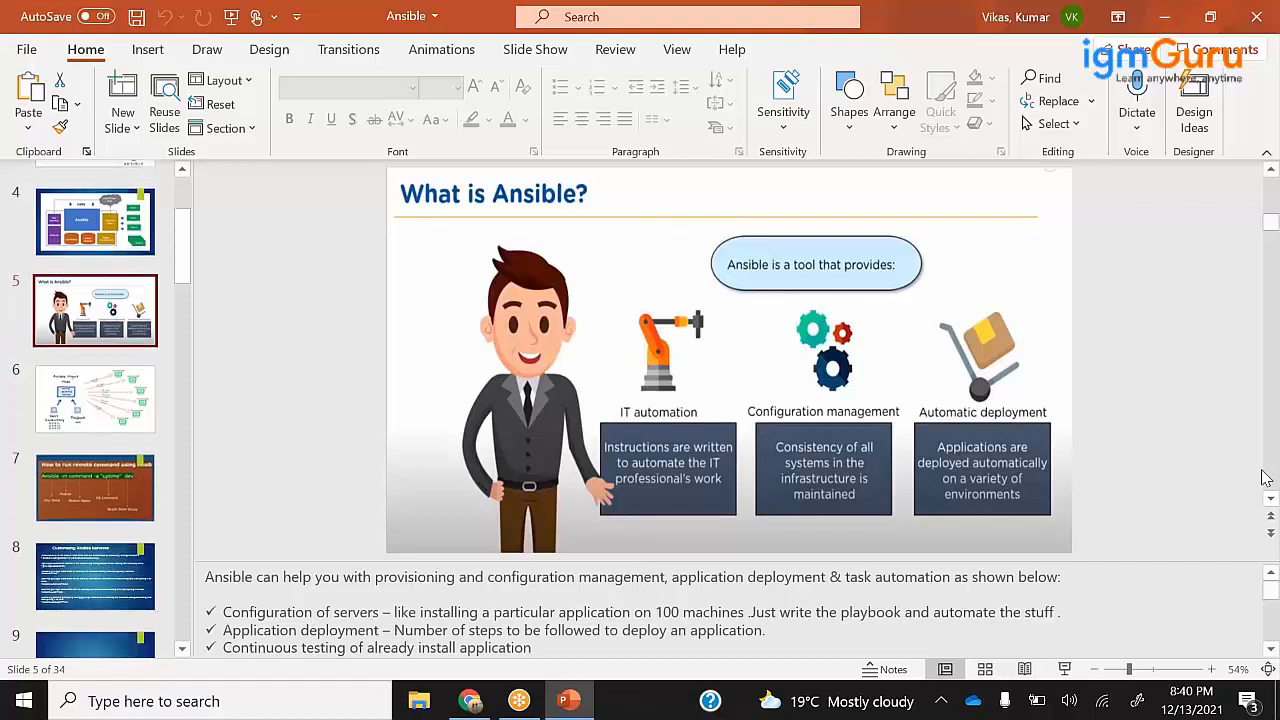
pyautogui.scroll(-3)
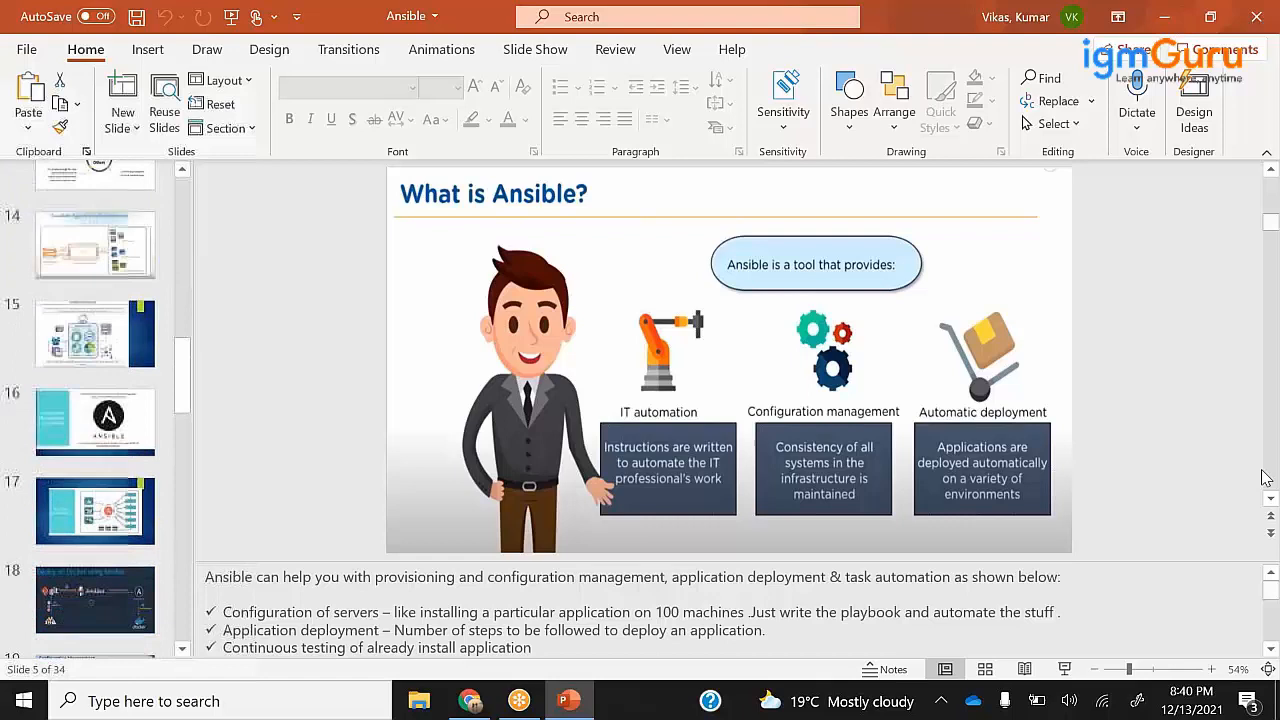
pyautogui.scroll(-3)
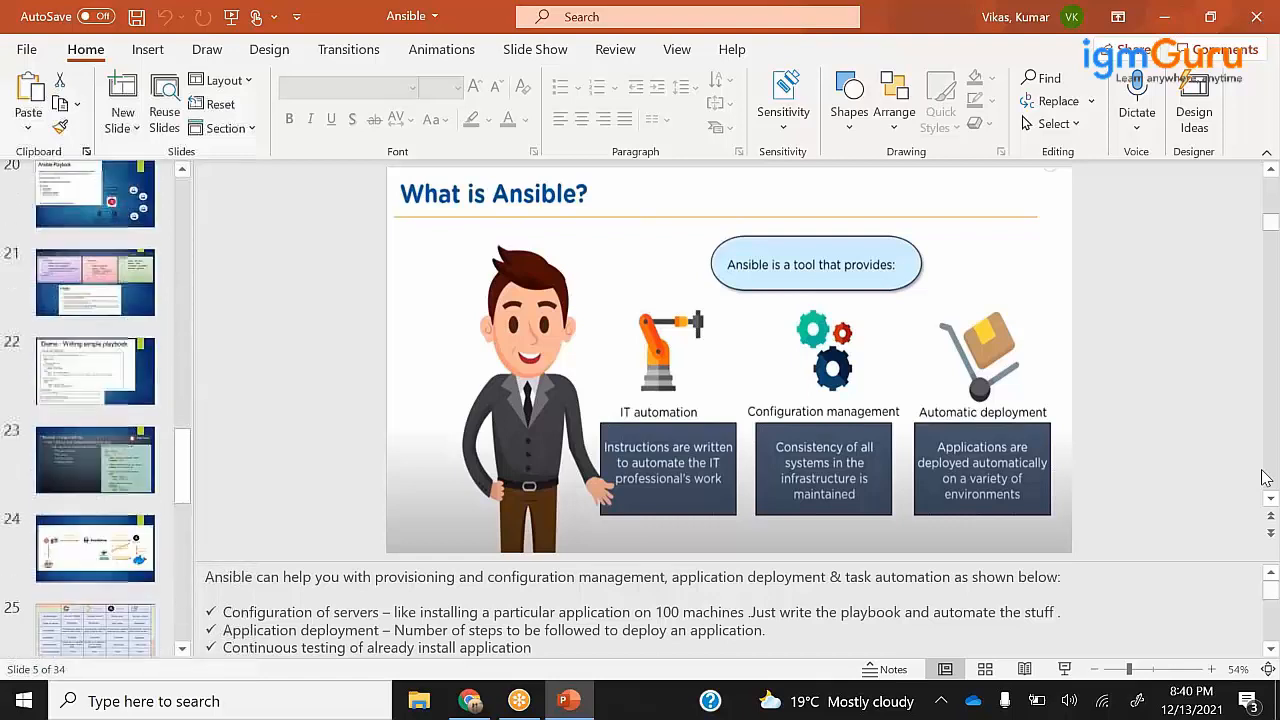
# - Show slide 31, the Ansible Automation Engine diagram, in the main view
pyautogui.scroll(-3)
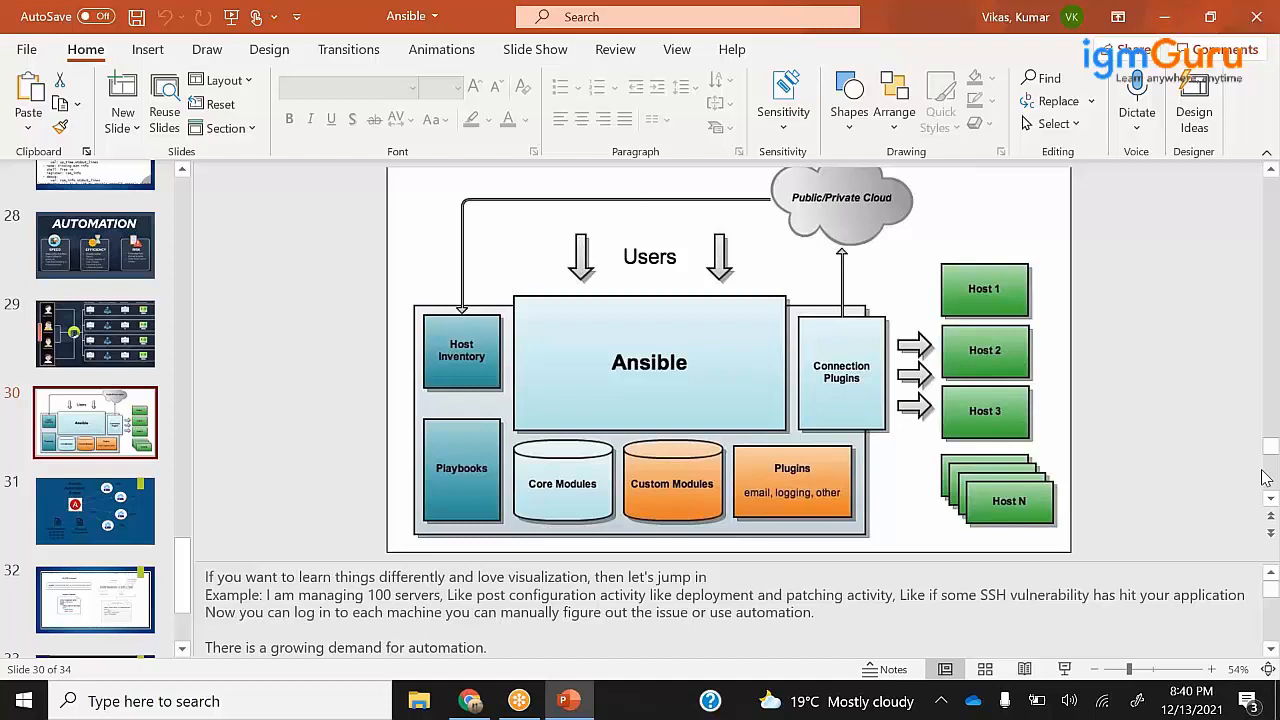
pyautogui.moveTo(1138, 639)
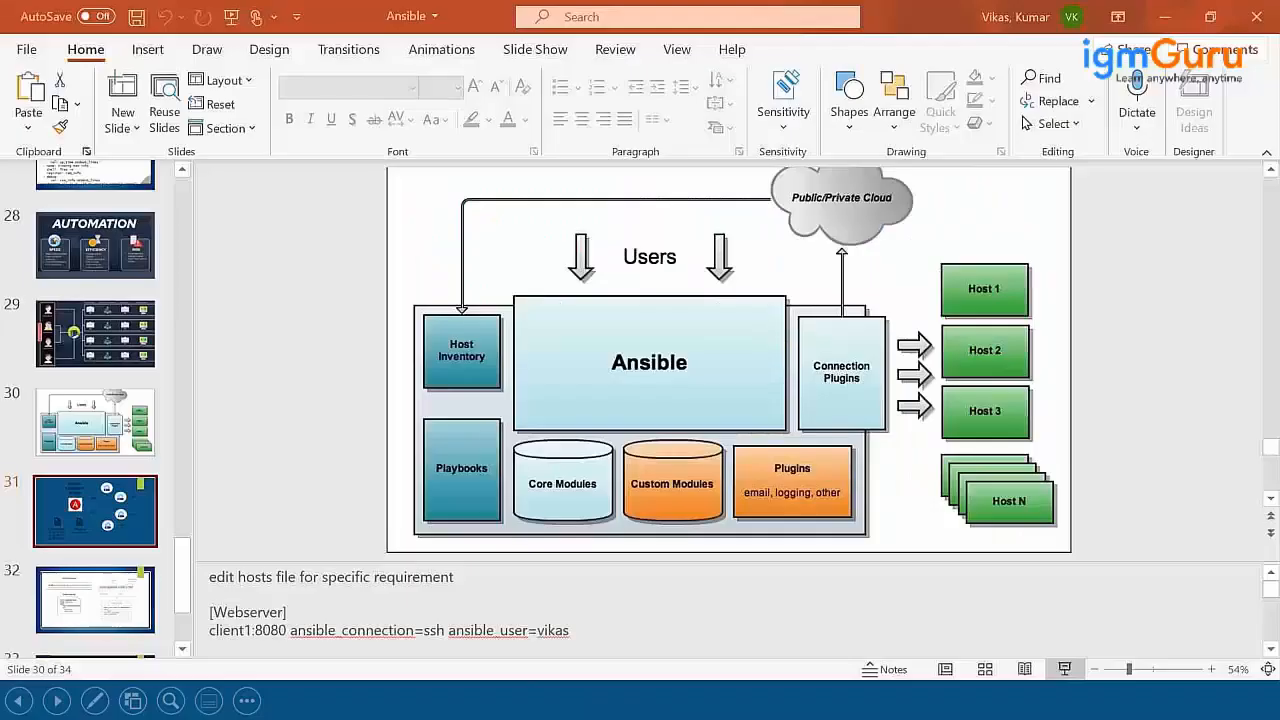
pyautogui.click(95, 512)
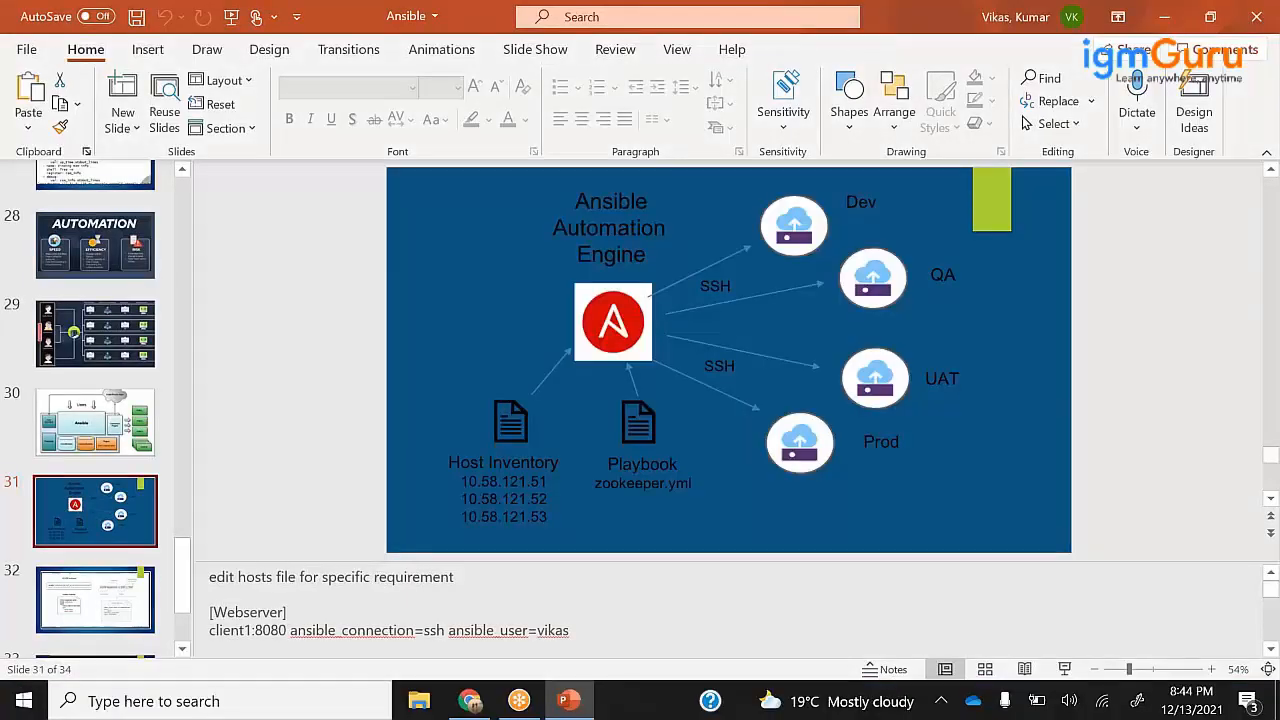
# - Switch from PowerPoint to the Chrome window with the AWS Management Console
pyautogui.press('alt+tab')
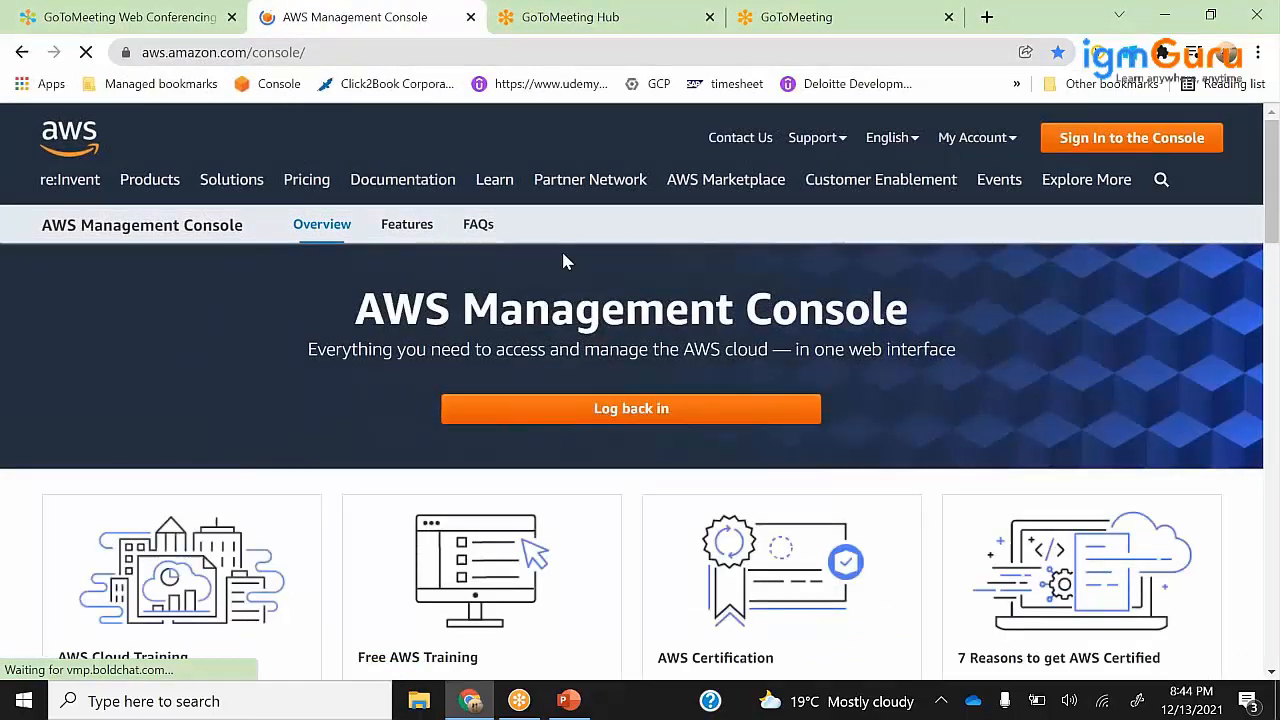
# - Open and close the Explore More menu, then go to the console sign-in page
pyautogui.click(1086, 179)
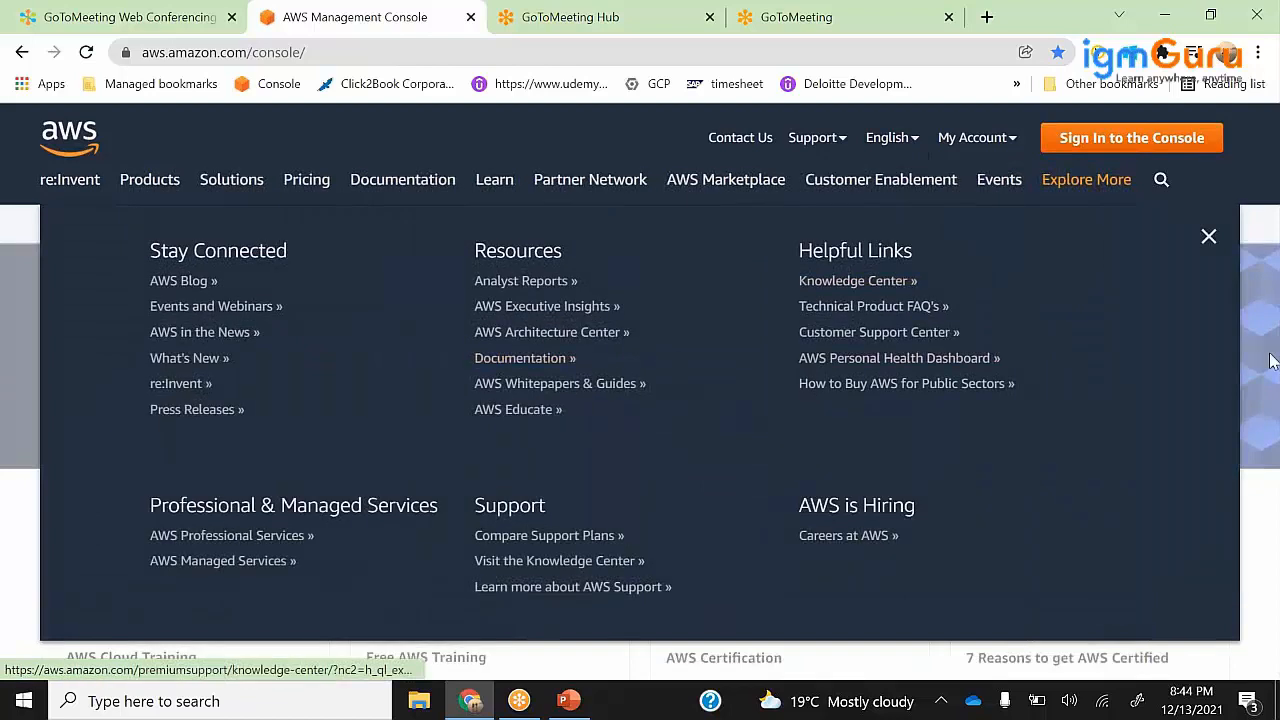
pyautogui.click(1208, 236)
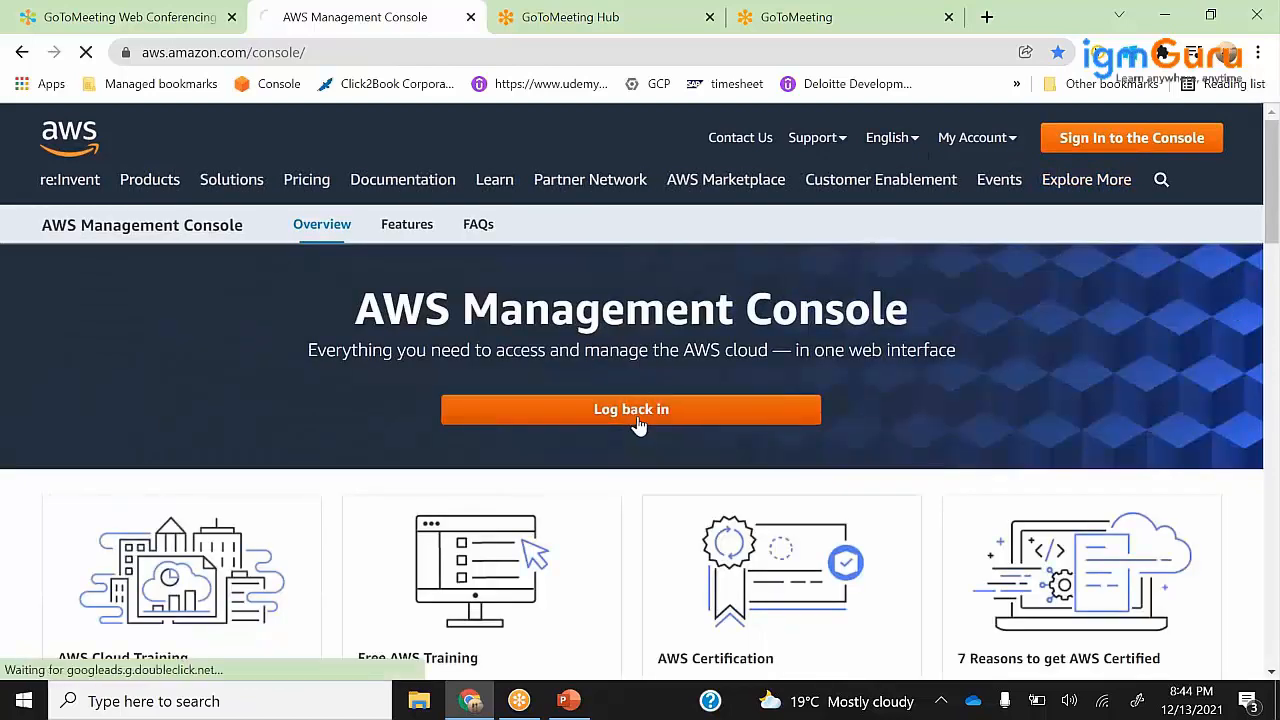
pyautogui.click(631, 409)
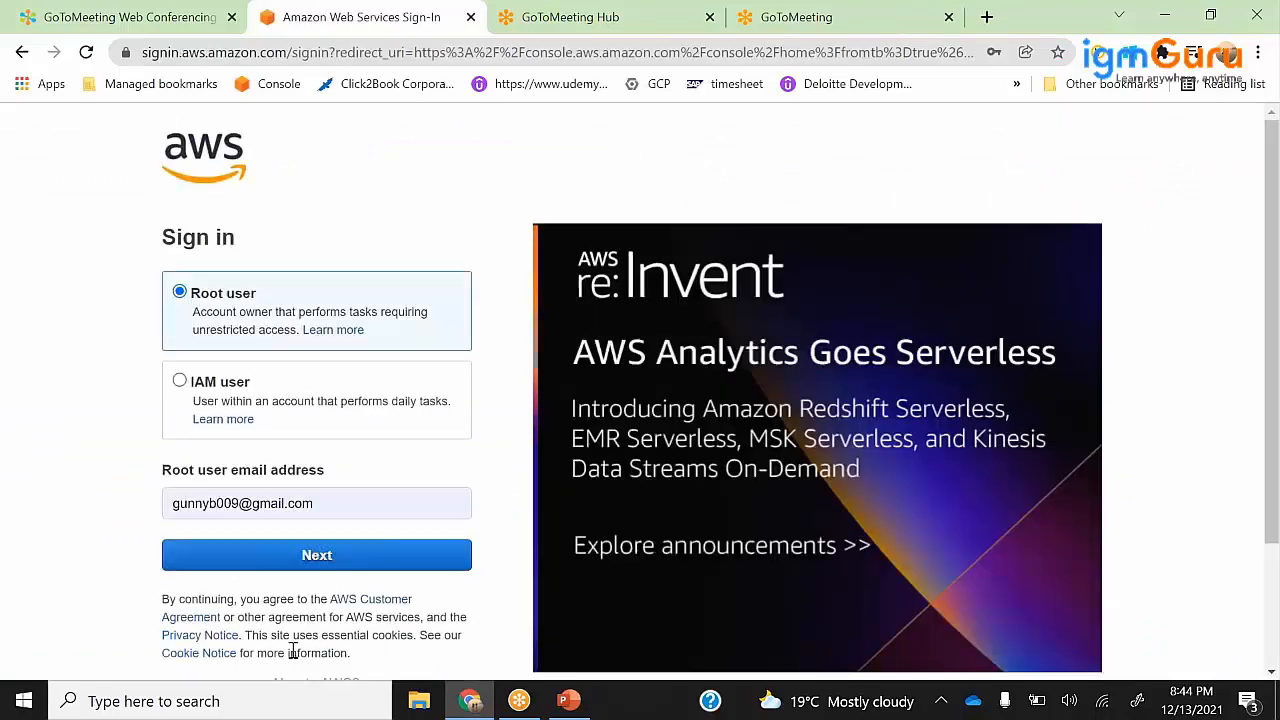
# - Continue as root user, answer the CAPTCHA '4d2xz', and sign in with the password
pyautogui.click(316, 555)
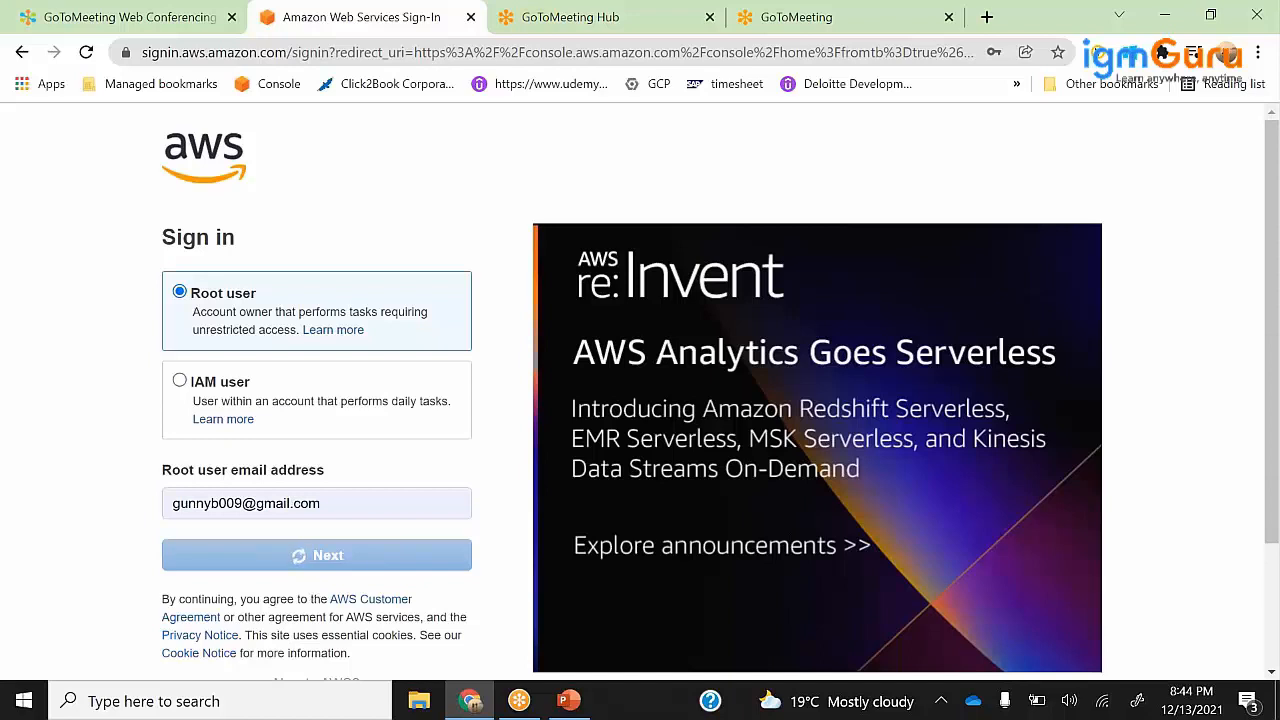
pyautogui.click(316, 555)
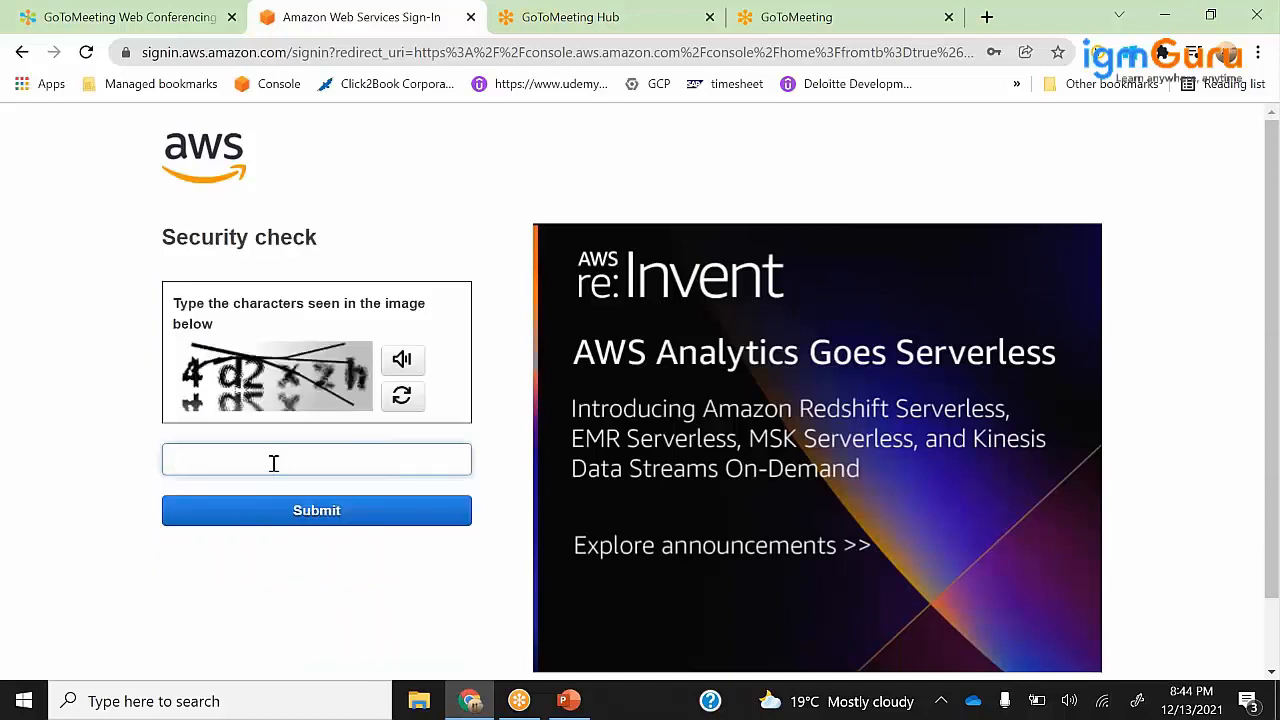
pyautogui.write('4')
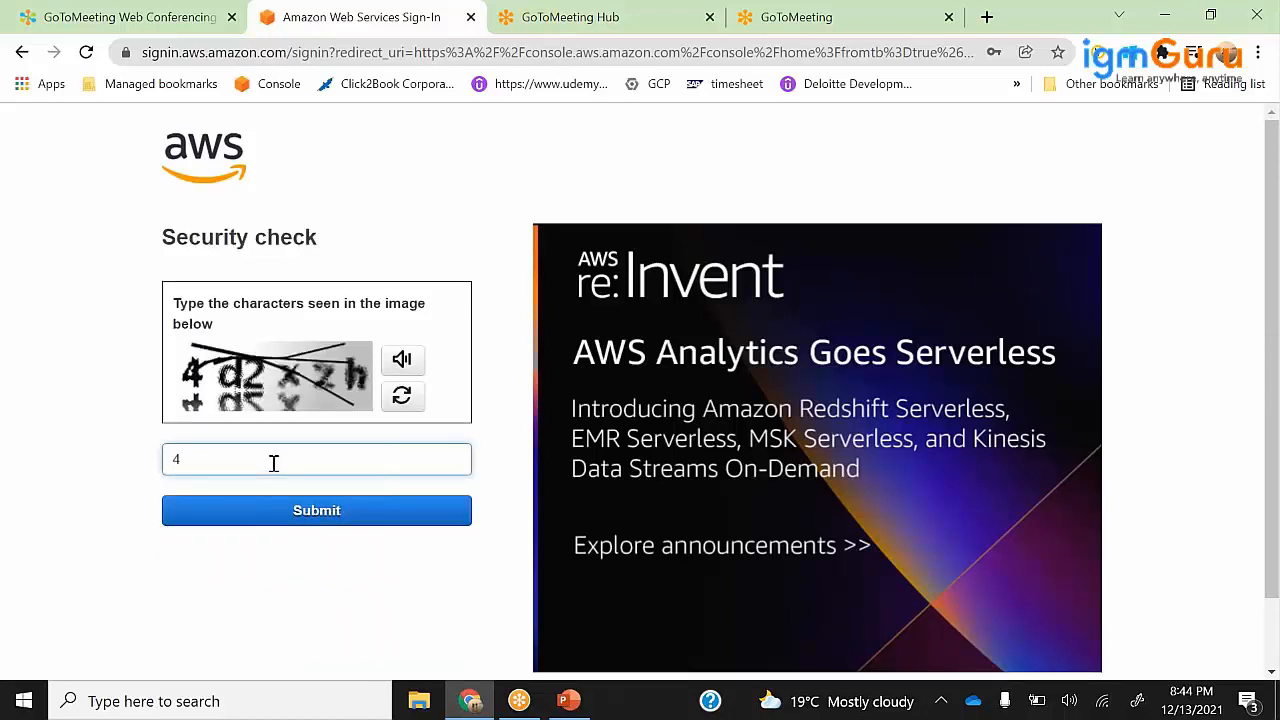
pyautogui.write('d2x')
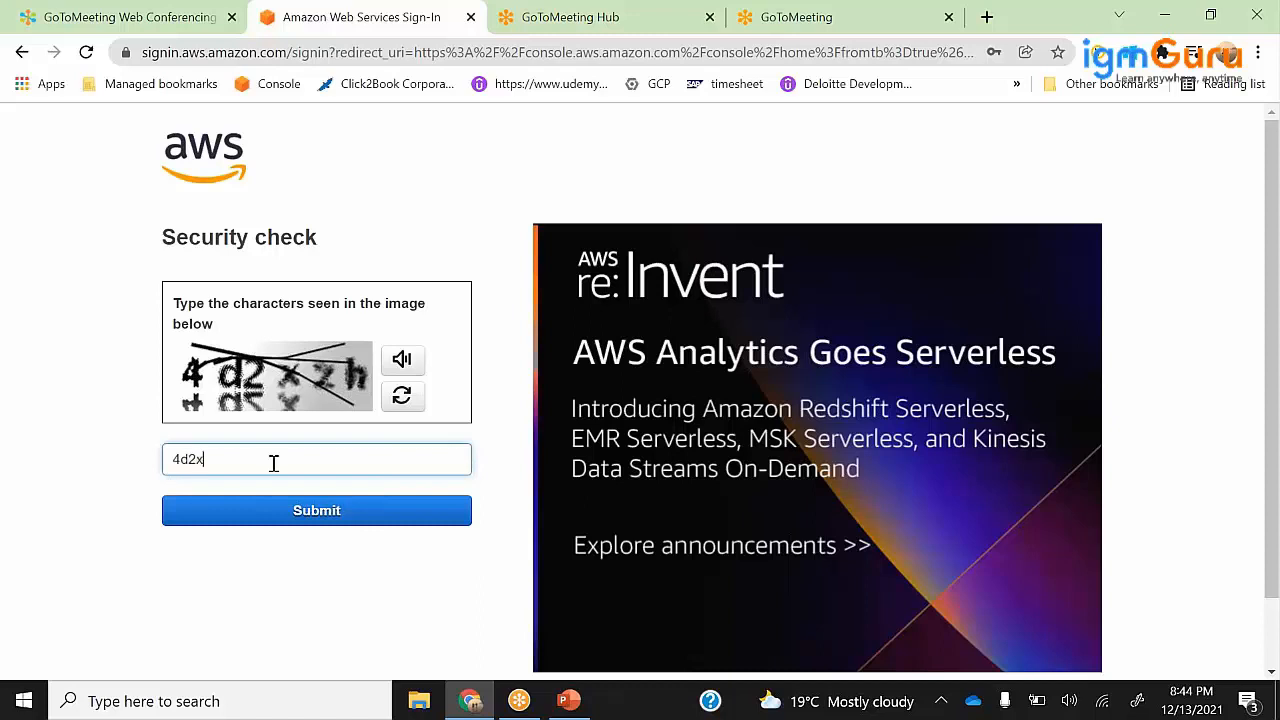
pyautogui.write('zh')
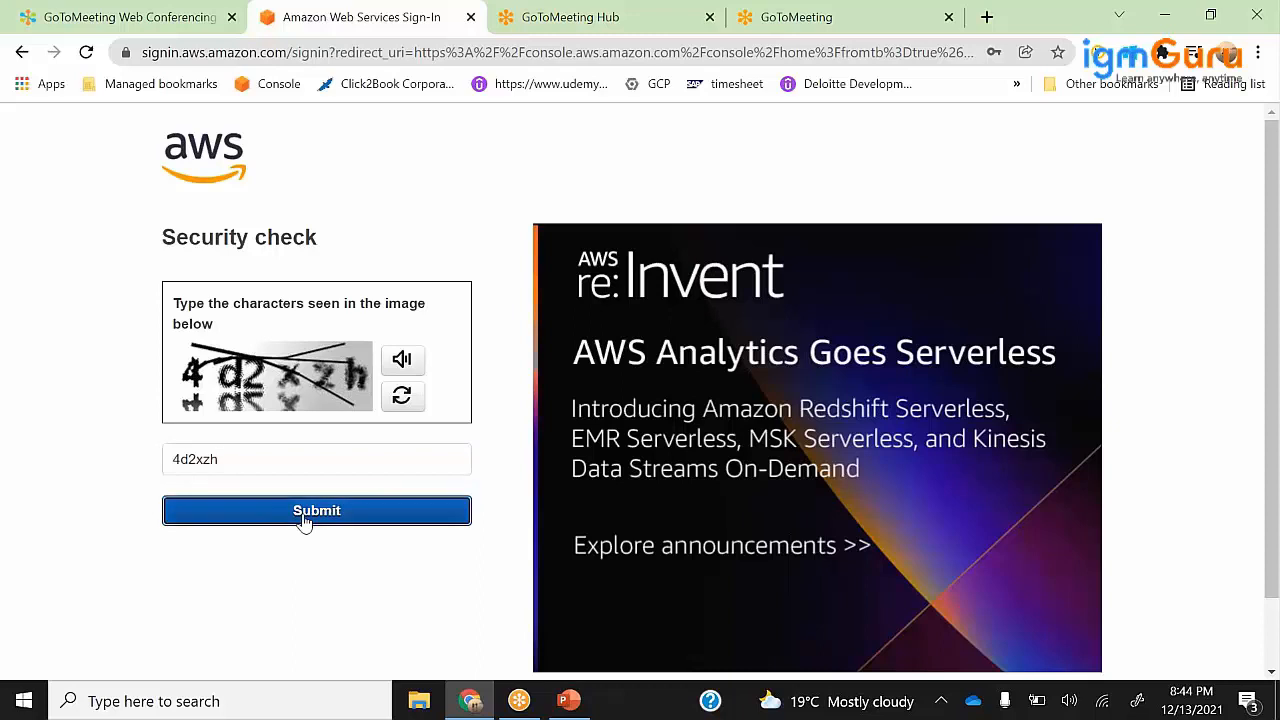
pyautogui.click(316, 510)
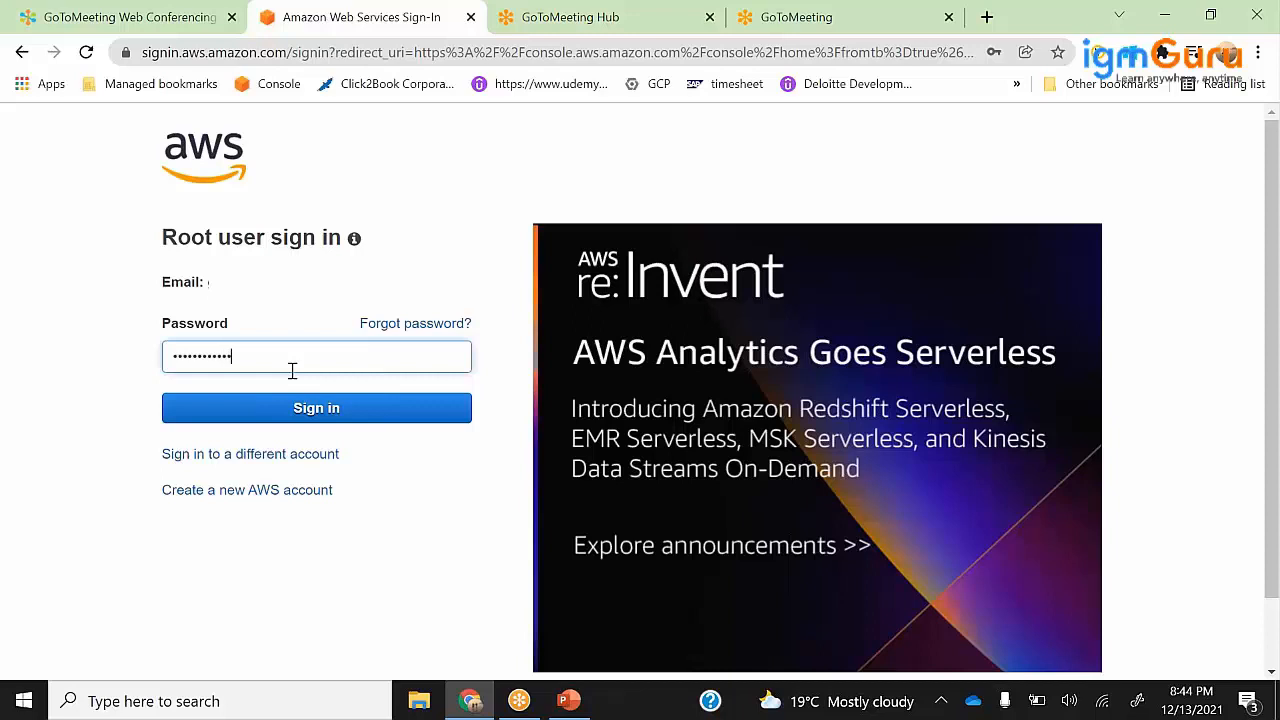
pyautogui.click(316, 408)
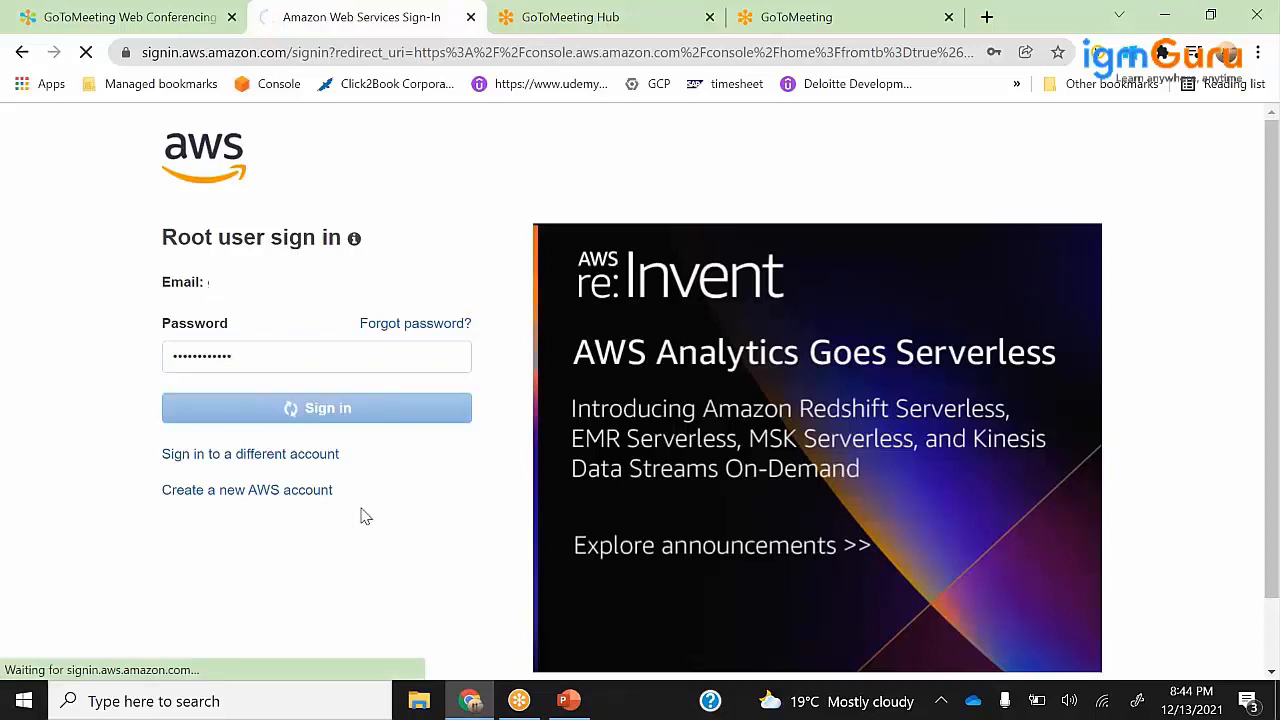
pyautogui.click(316, 408)
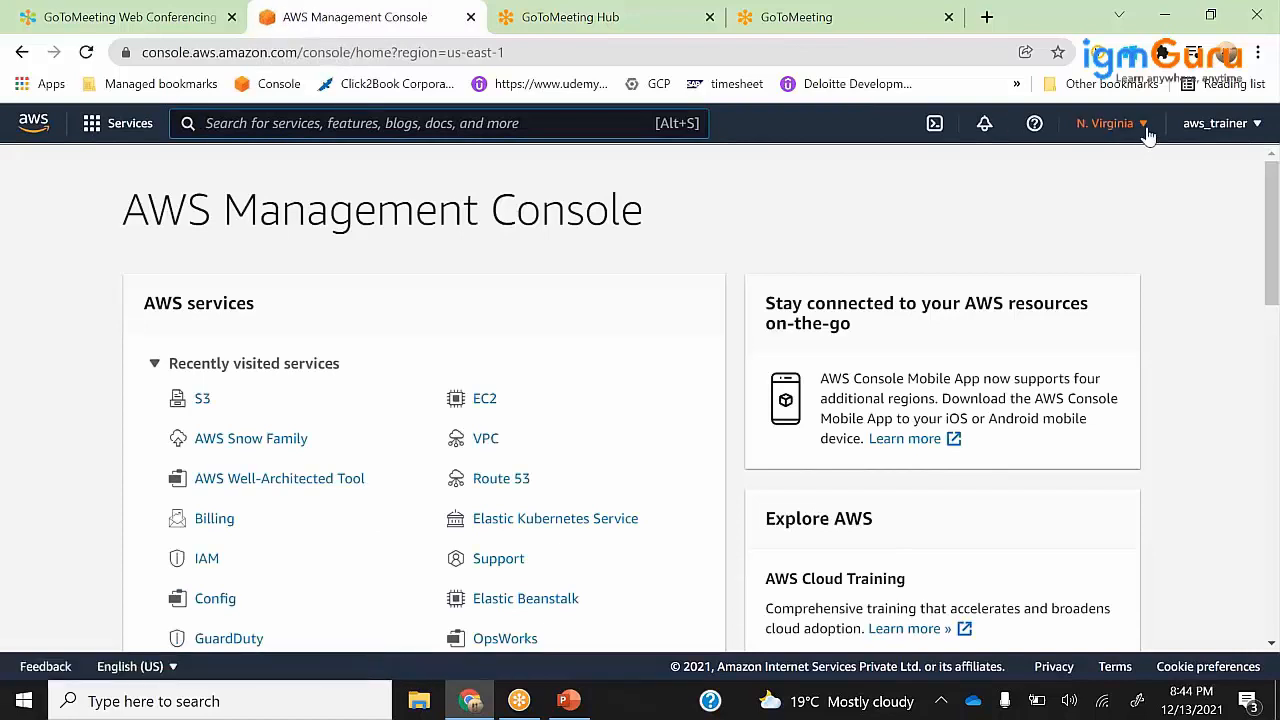
# - Switch the region to Asia Pacific (Mumbai) and open the EC2 Instances list
pyautogui.click(1111, 123)
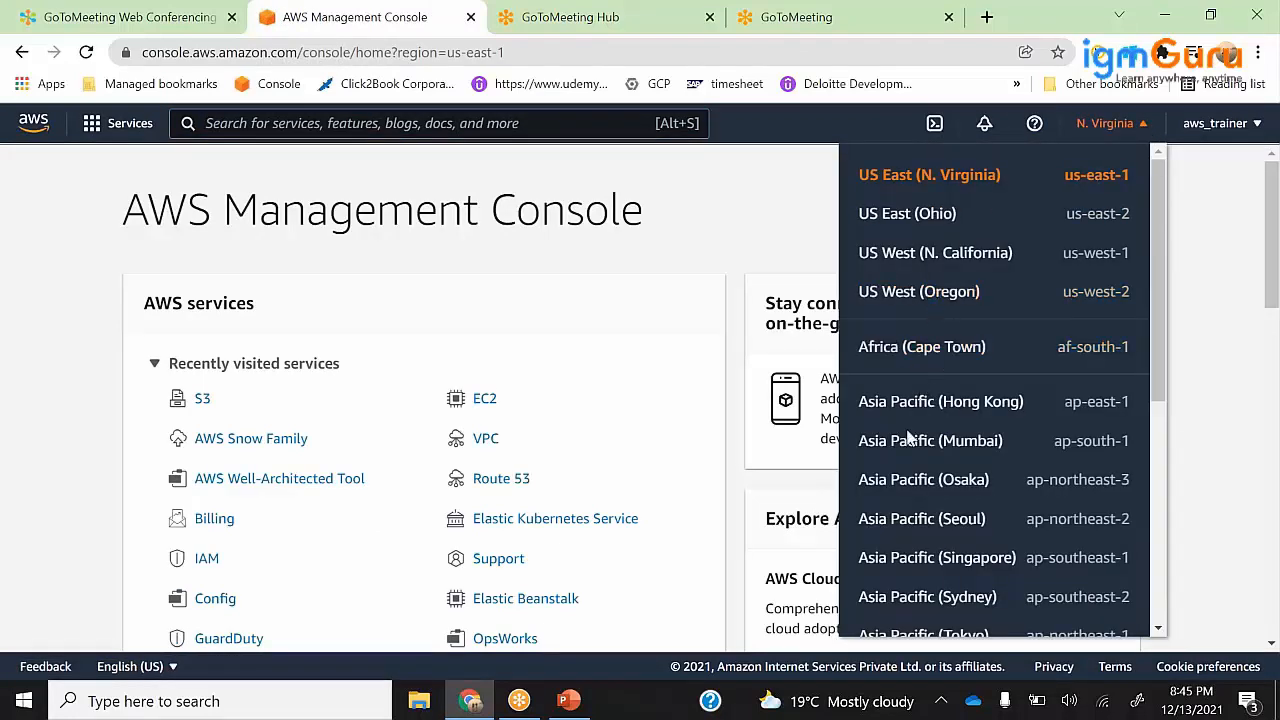
pyautogui.click(930, 440)
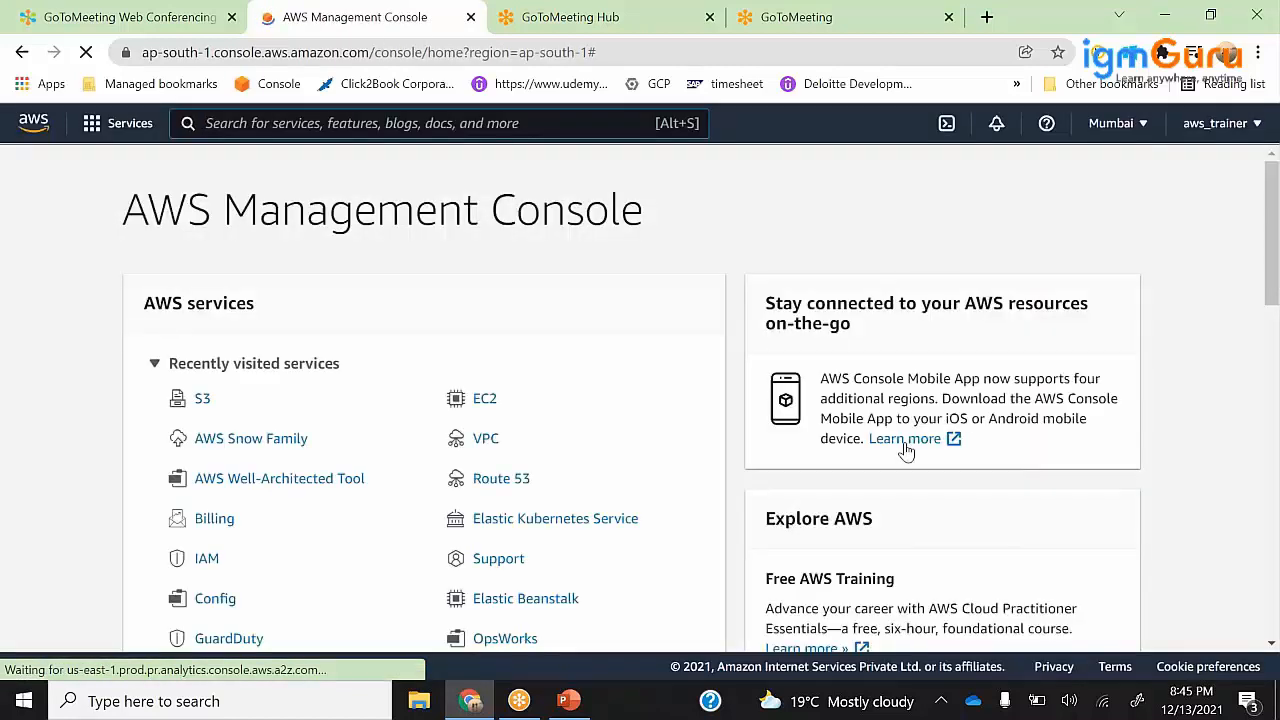
pyautogui.click(202, 398)
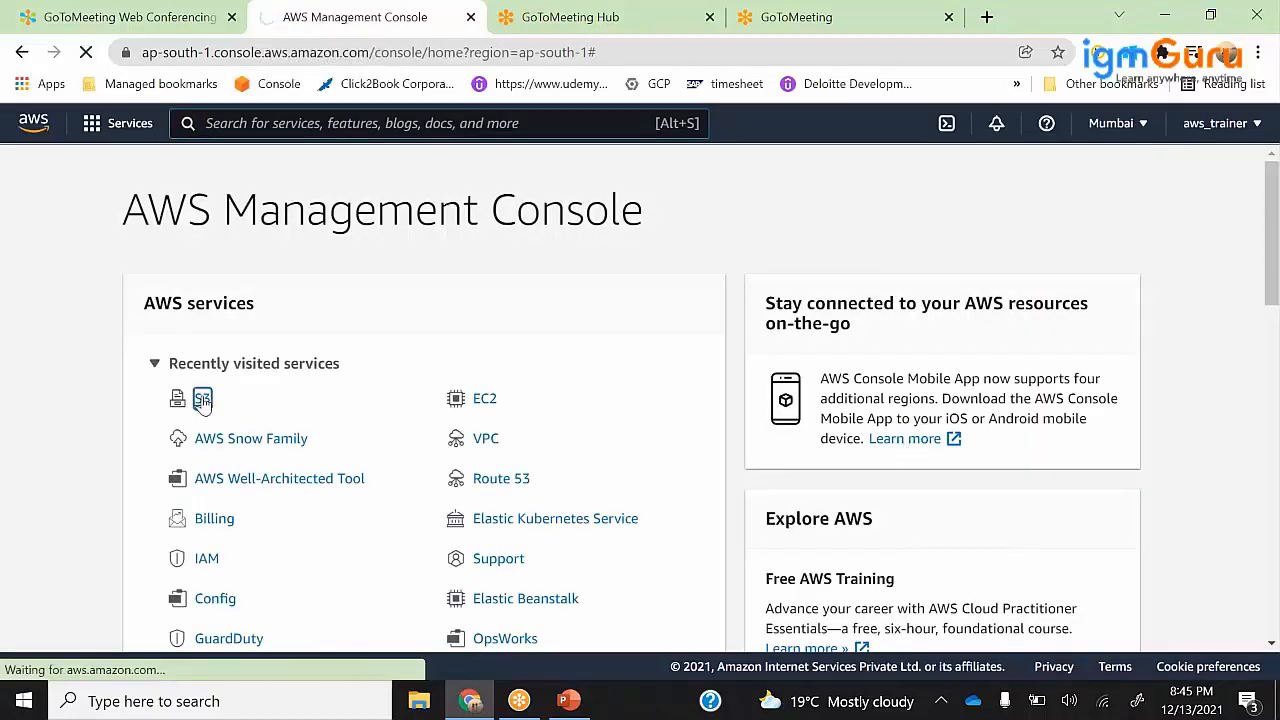
pyautogui.click(202, 398)
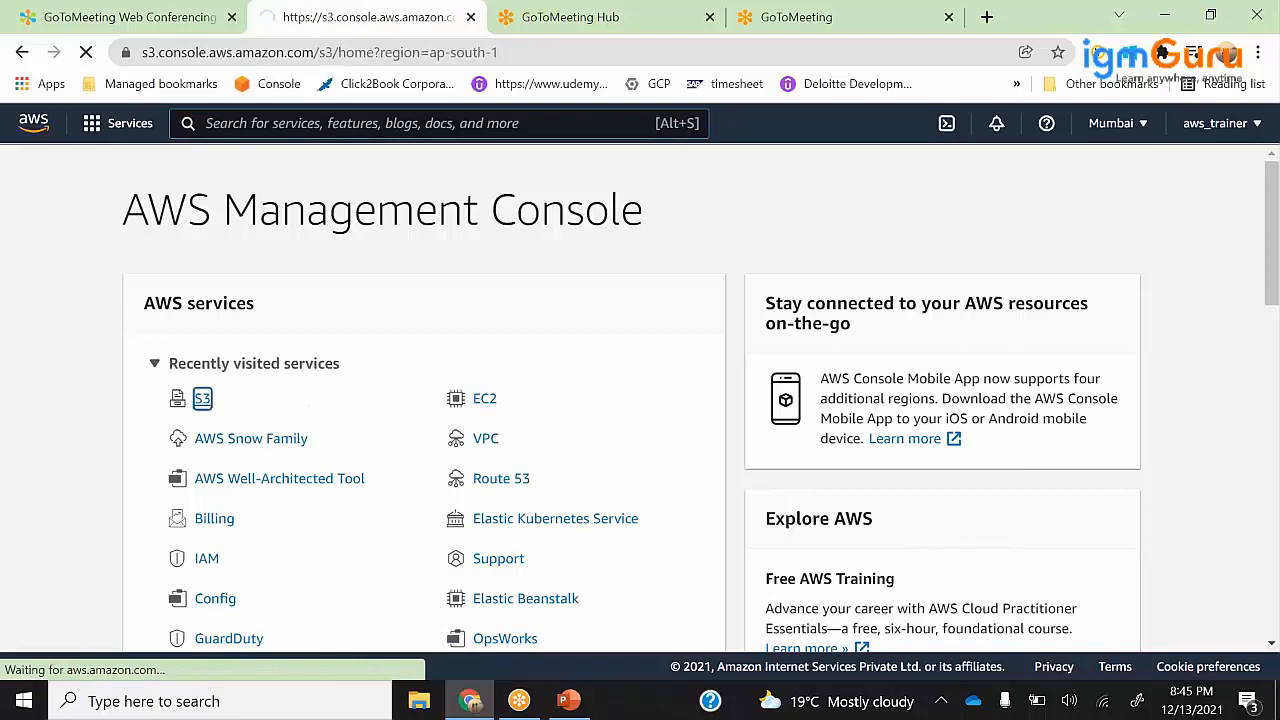
pyautogui.click(202, 399)
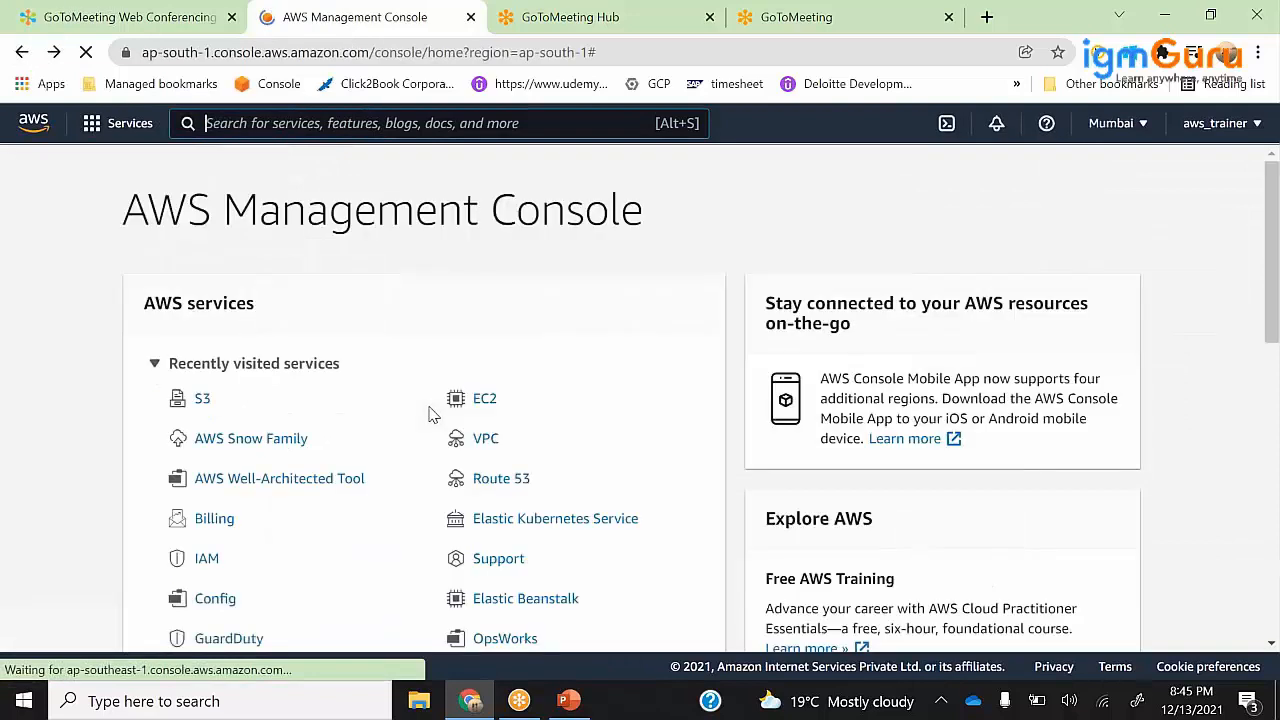
pyautogui.click(484, 398)
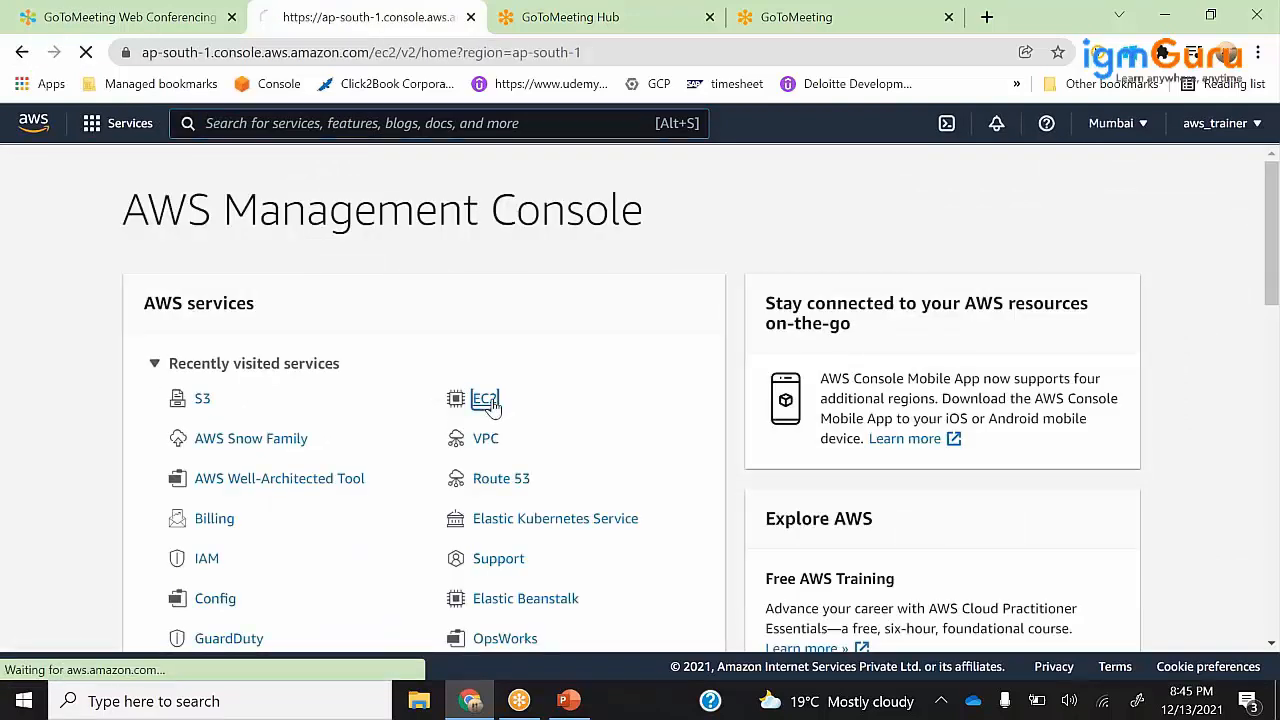
pyautogui.click(484, 399)
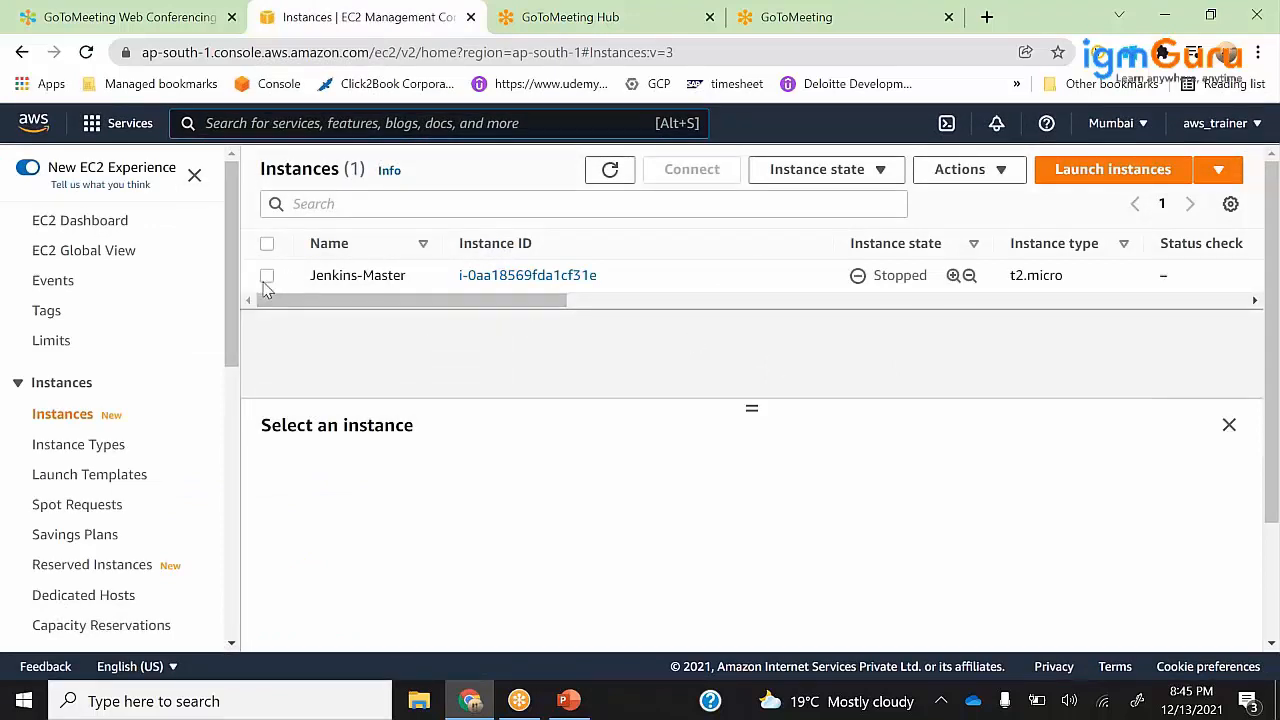
# - Launch Amazon Linux 2 instances with a count of 2, advancing to Add Storage
pyautogui.click(1112, 169)
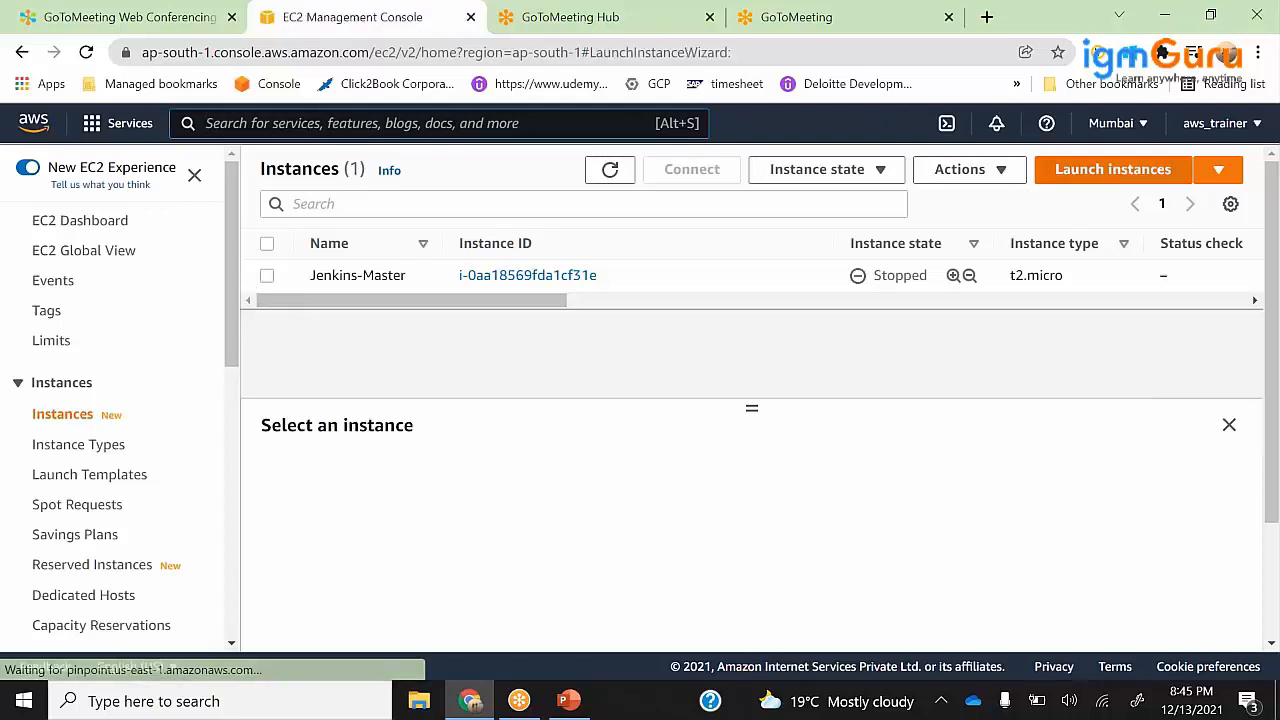
pyautogui.click(1113, 169)
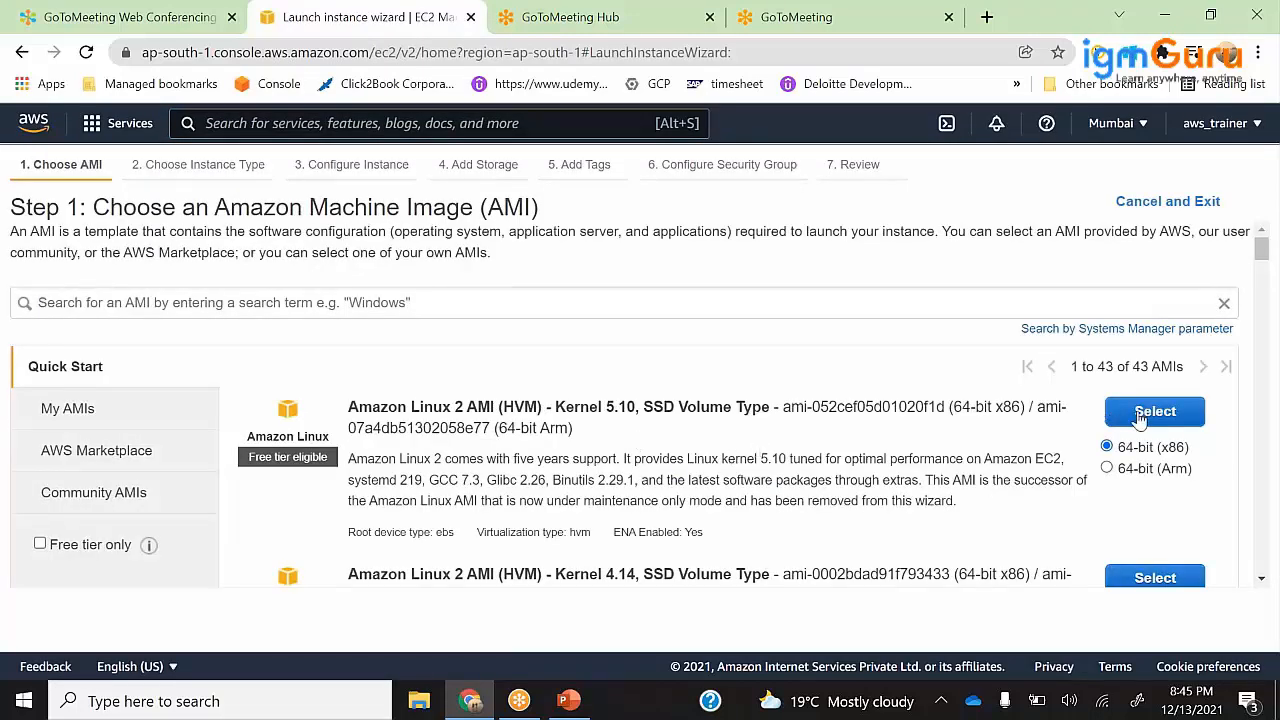
pyautogui.click(1155, 411)
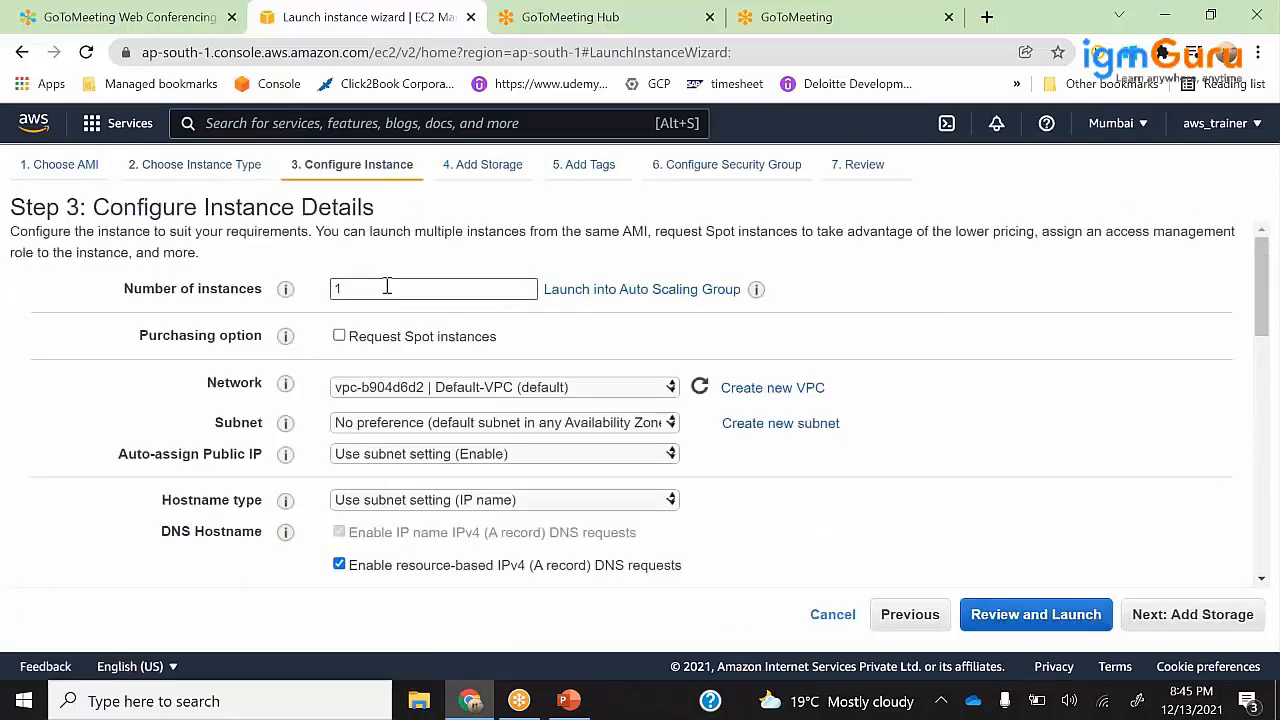
pyautogui.write('2')
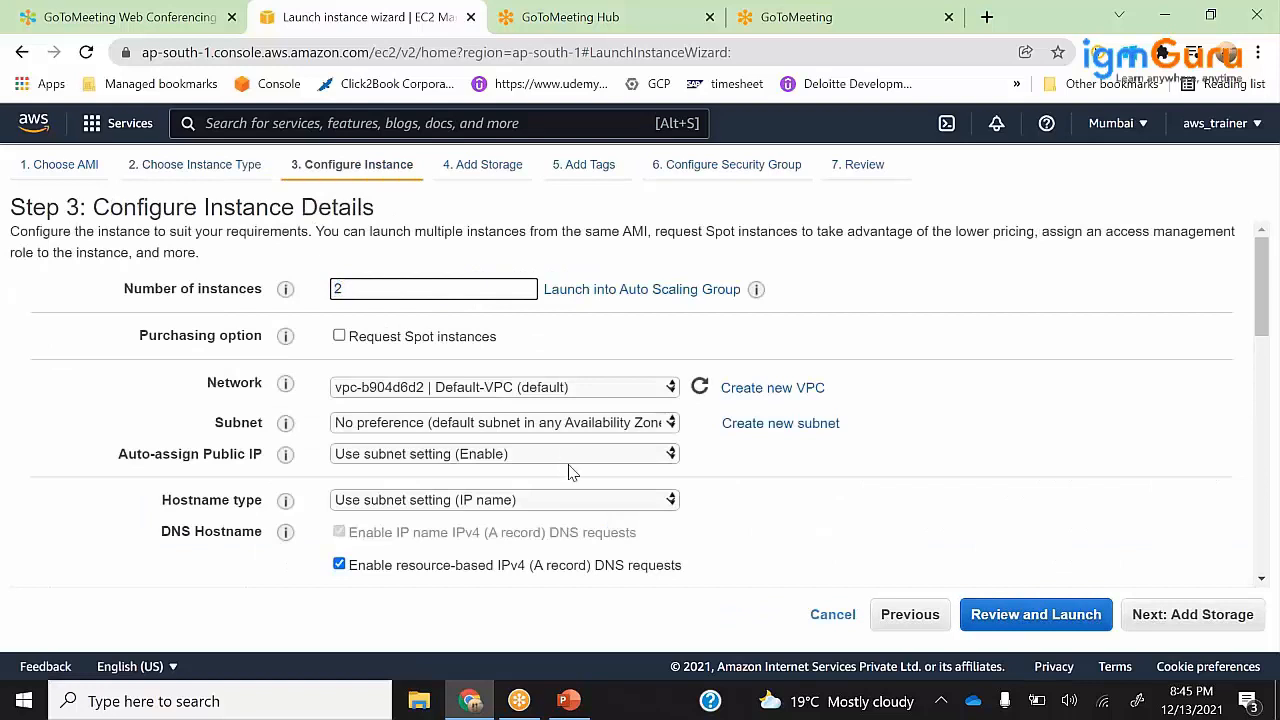
pyautogui.click(1193, 614)
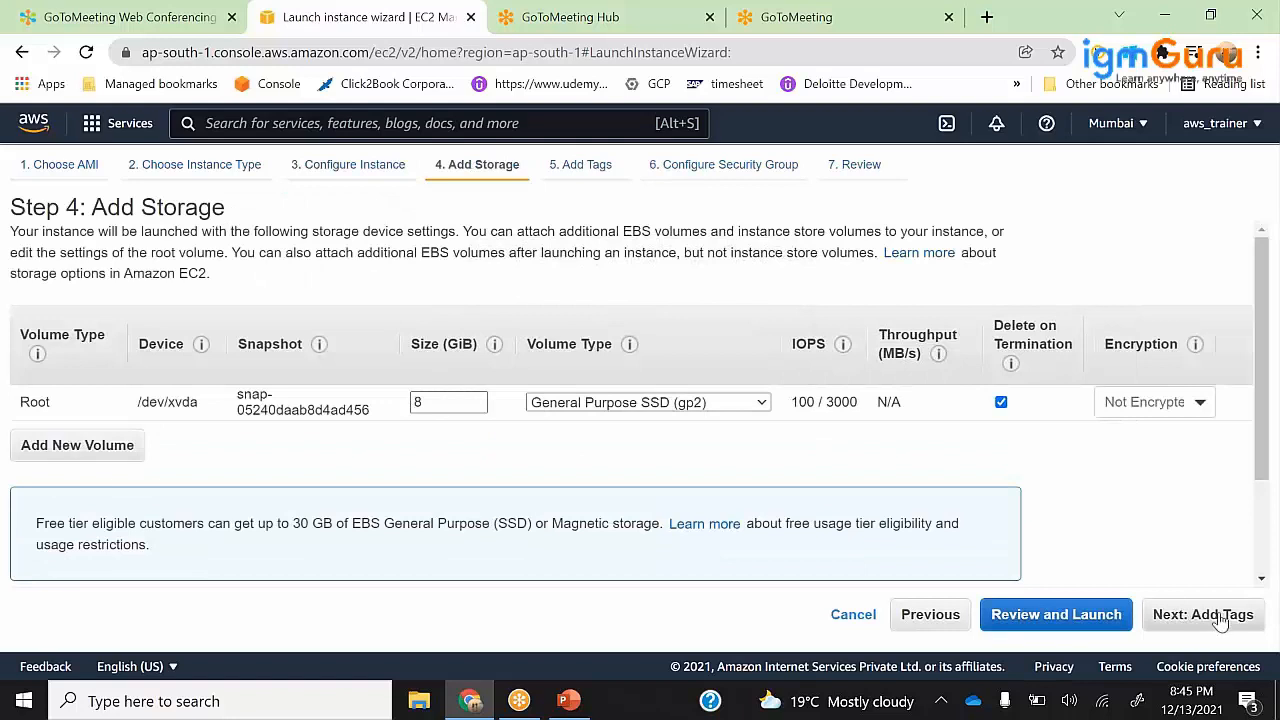
# - Add the tag Name = Ansible to the instances
pyautogui.click(1203, 614)
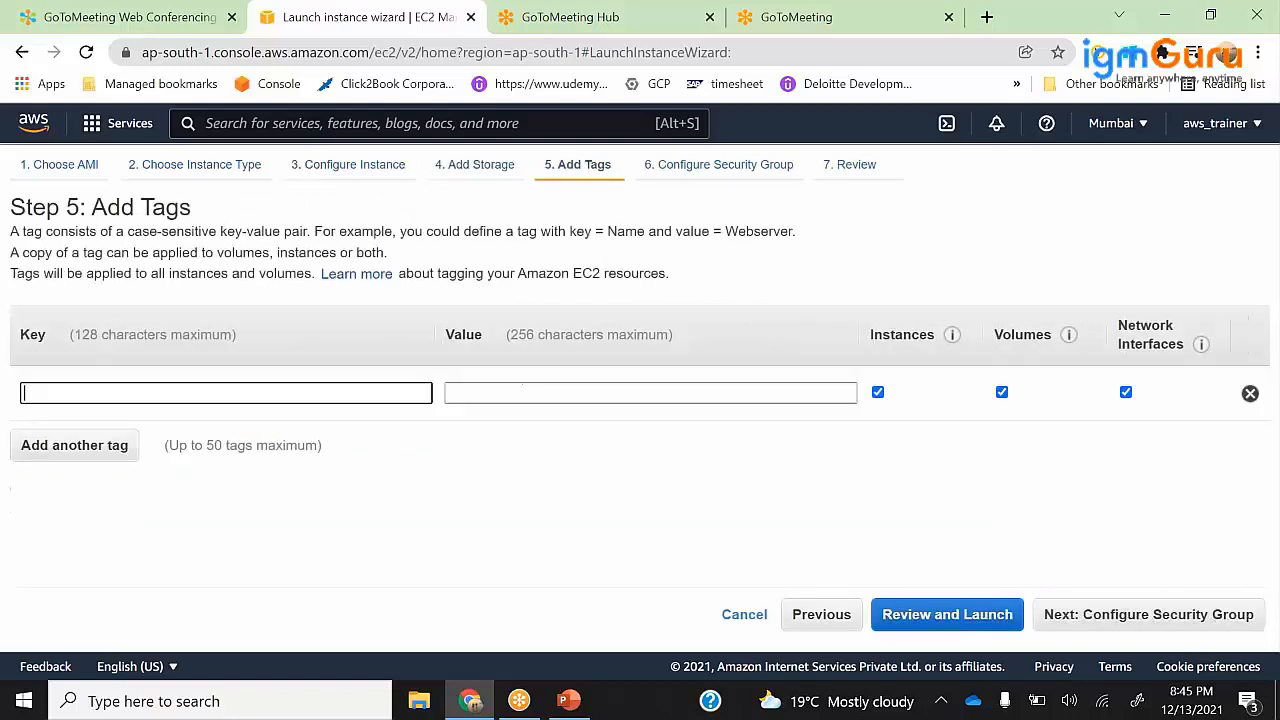
pyautogui.write('N')
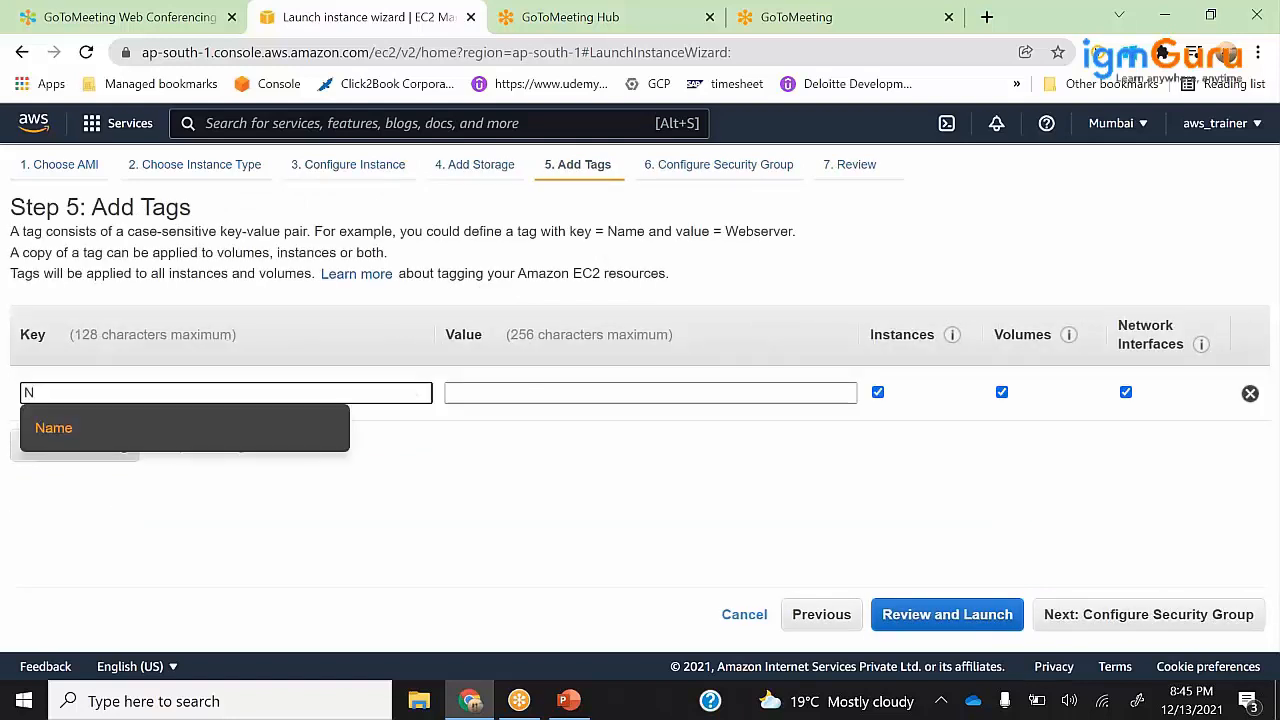
pyautogui.write('A')
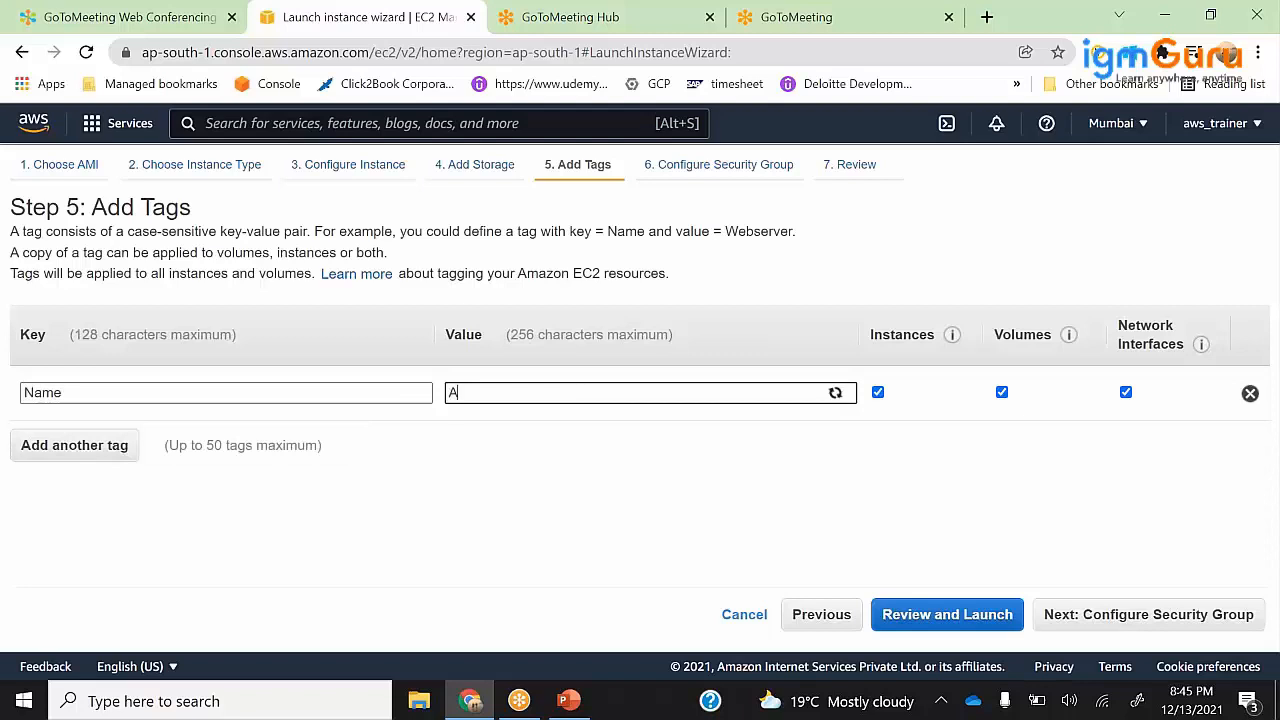
pyautogui.write('nsible')
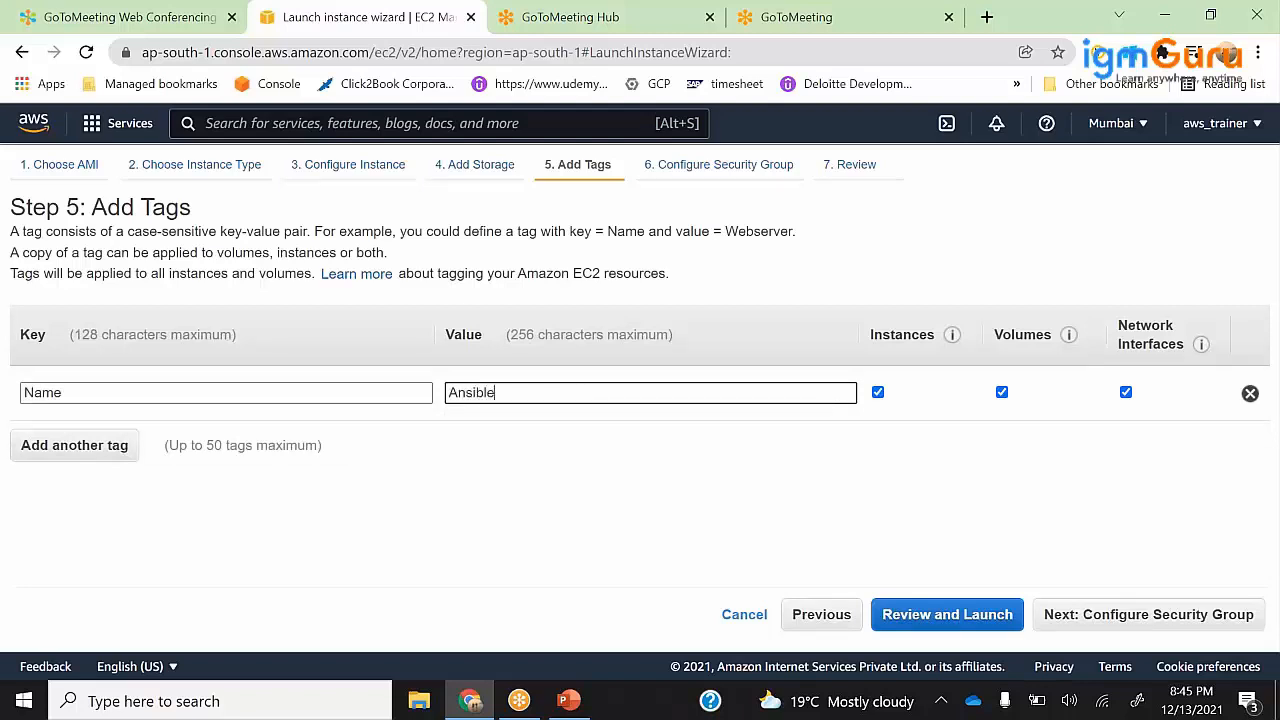
# - Select existing security group mumbai-sg and launch with key pair devops-mumbai-kp
pyautogui.click(1148, 614)
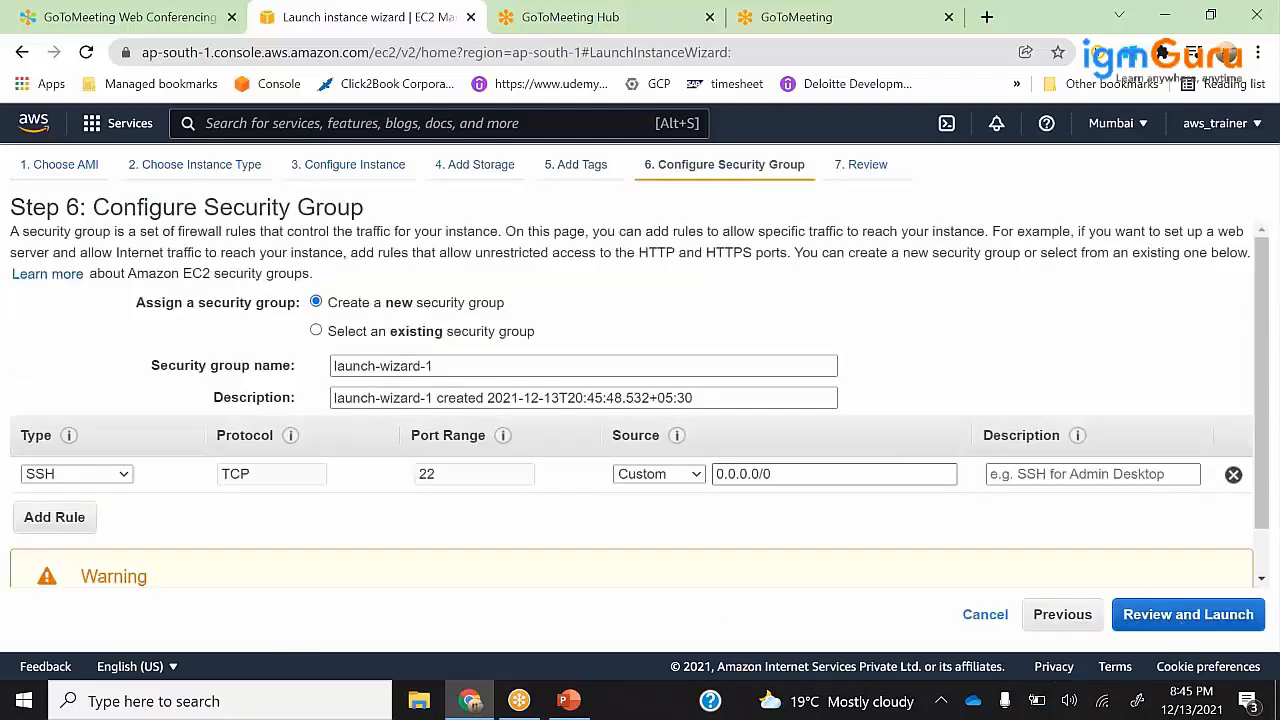
pyautogui.click(316, 331)
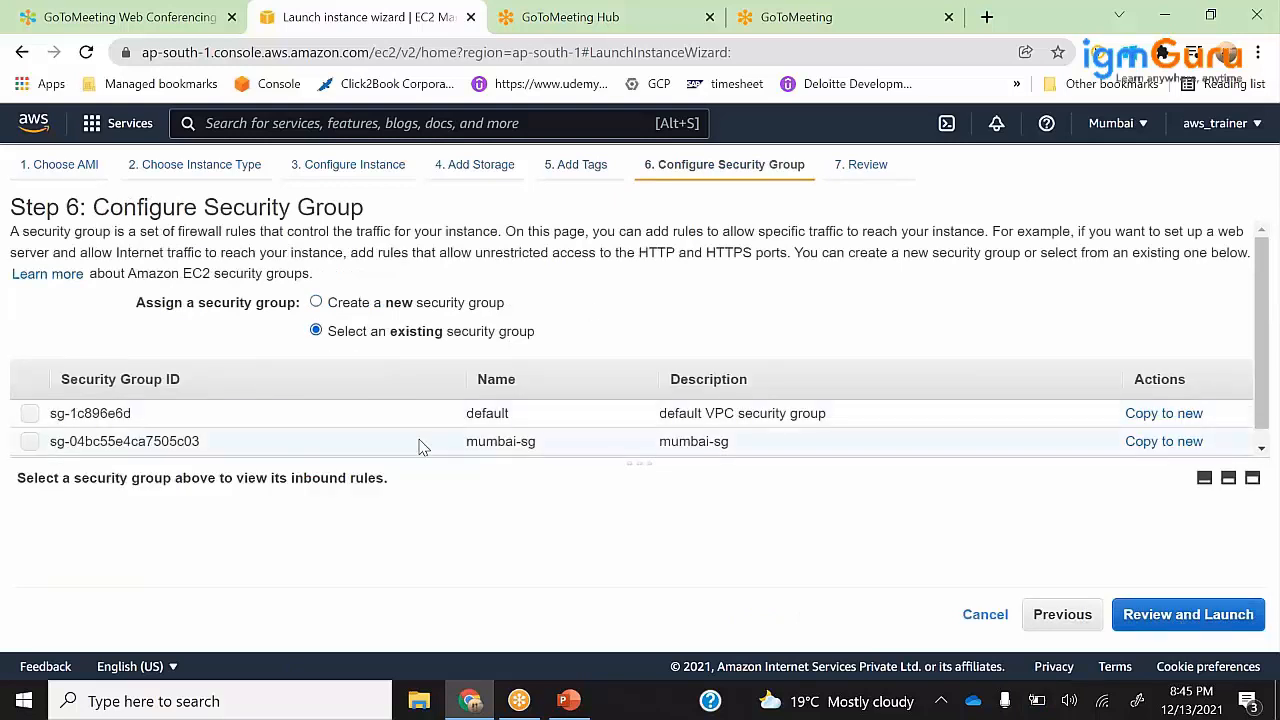
pyautogui.click(1188, 614)
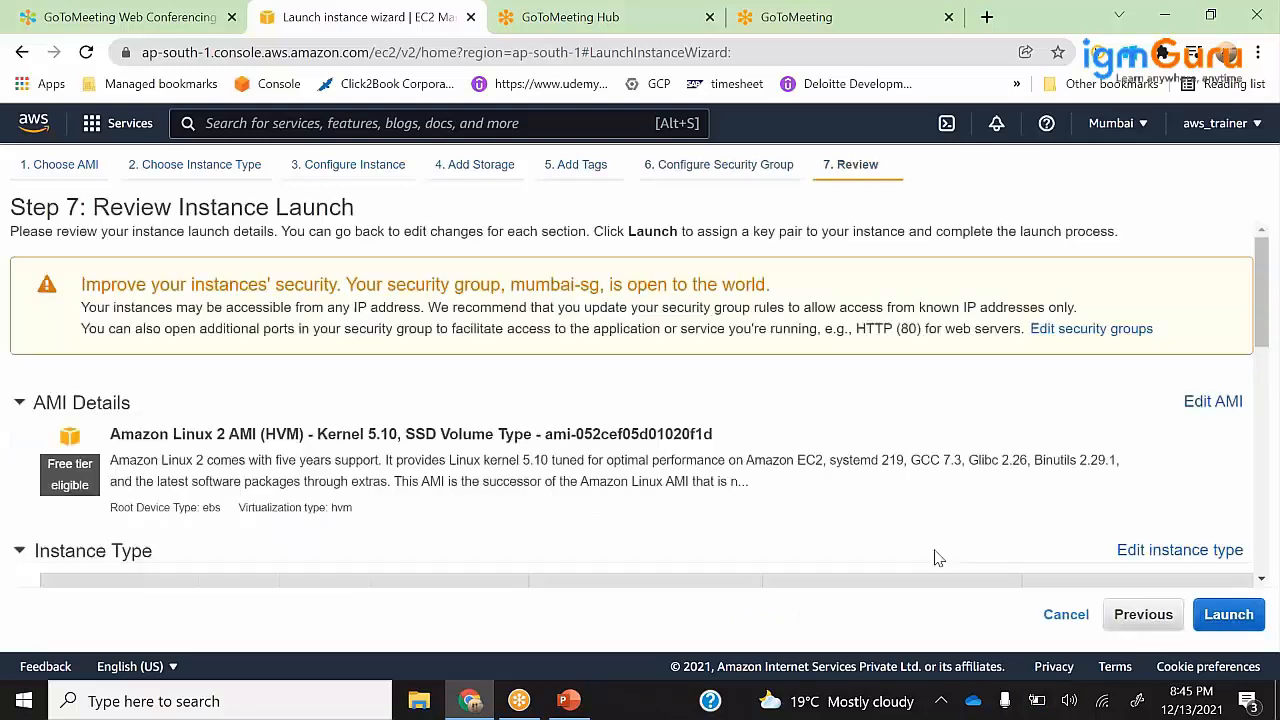
pyautogui.moveTo(1230, 471)
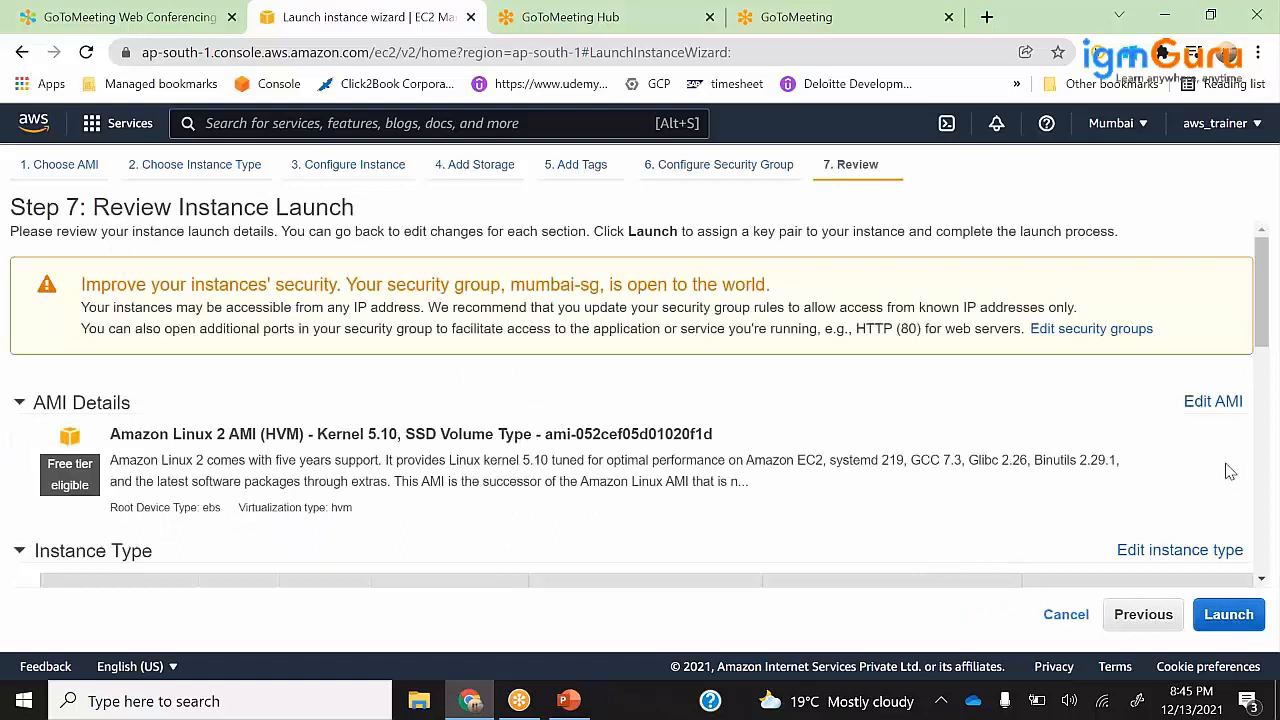
pyautogui.click(1228, 614)
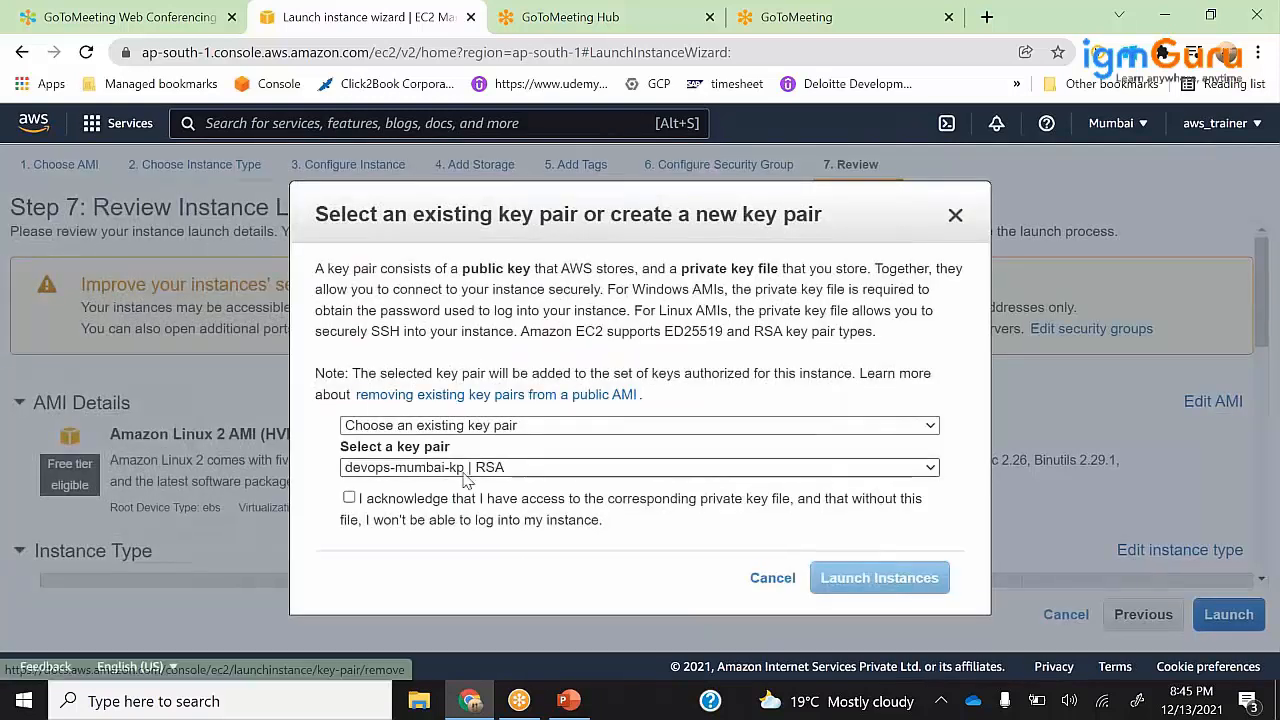
pyautogui.click(880, 577)
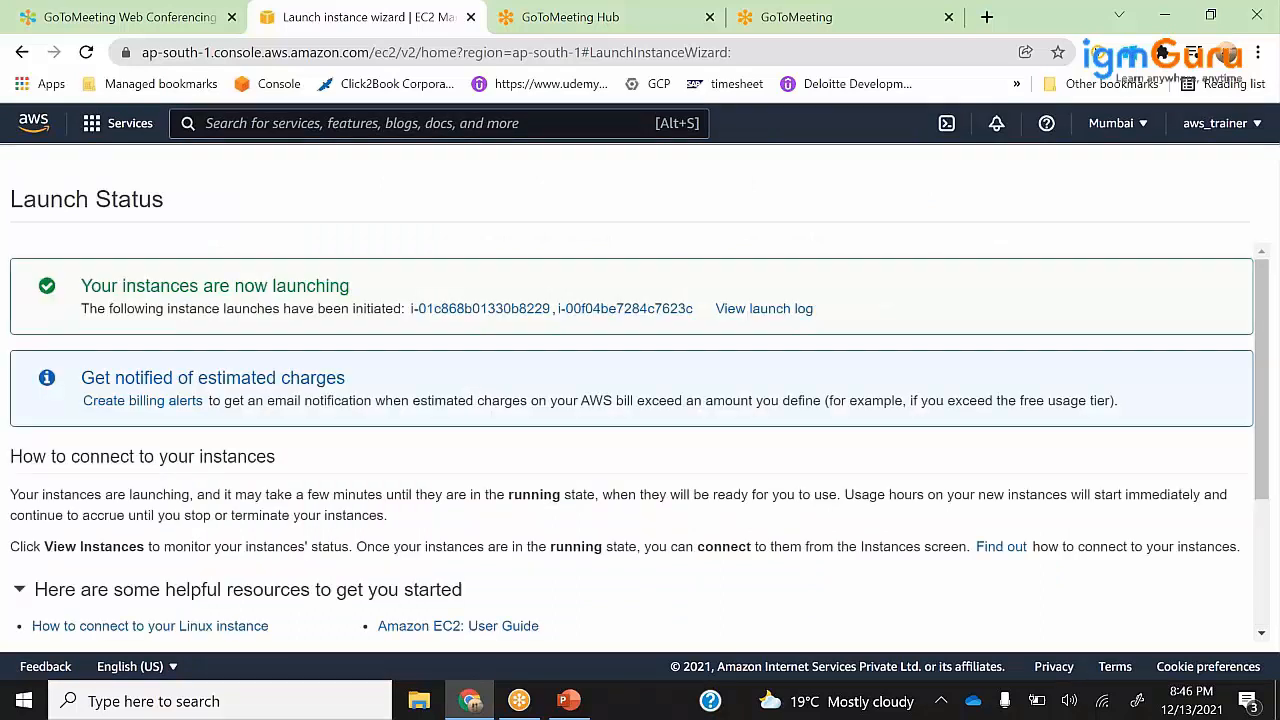
pyautogui.moveTo(617, 314)
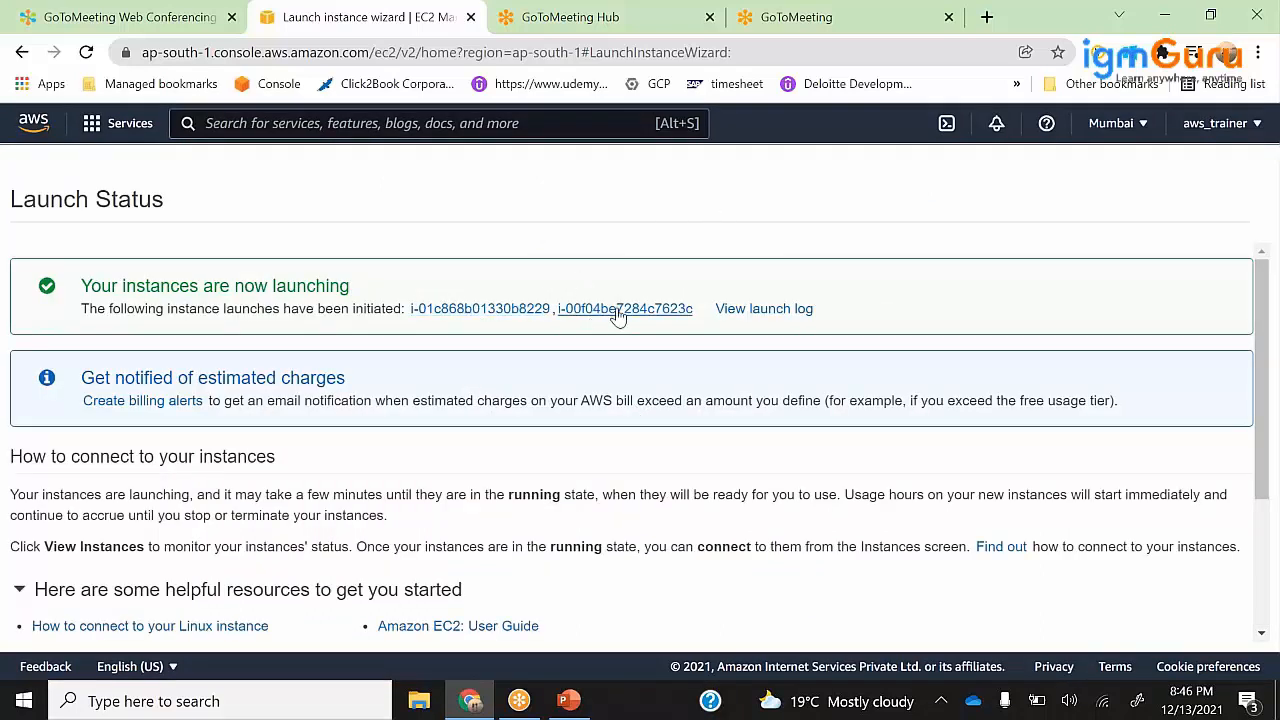
pyautogui.moveTo(532, 343)
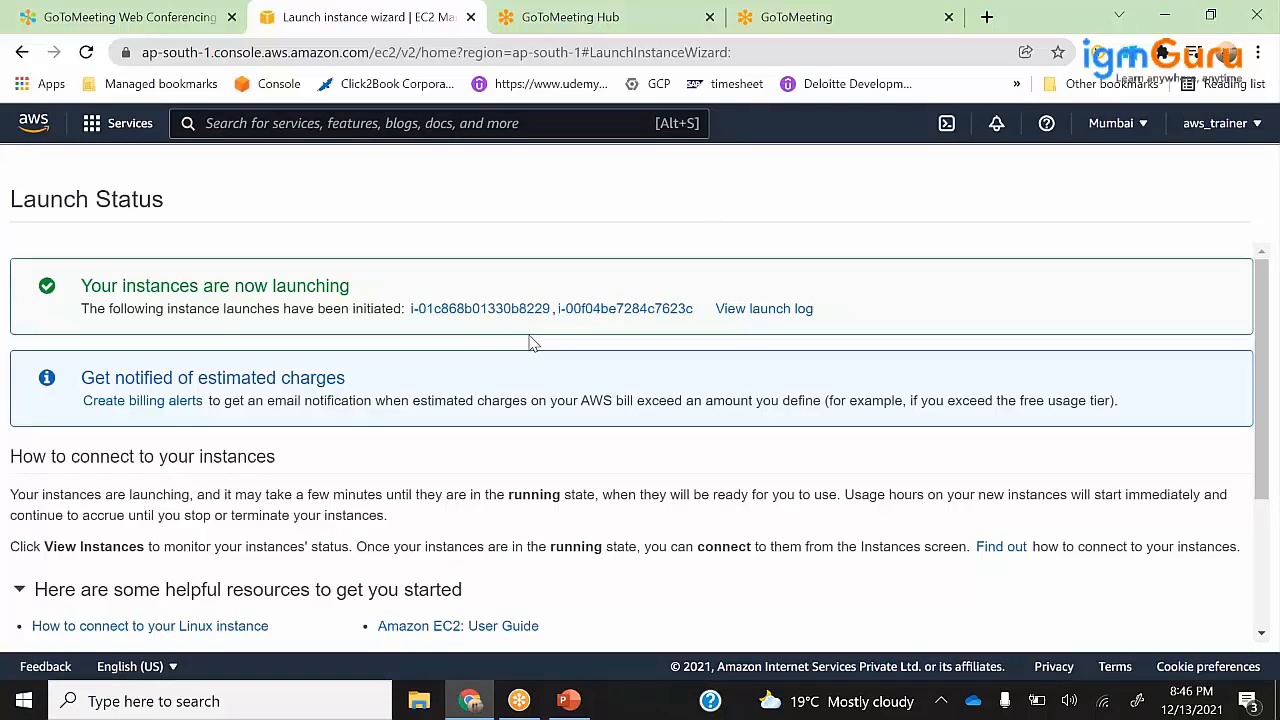
pyautogui.moveTo(685, 330)
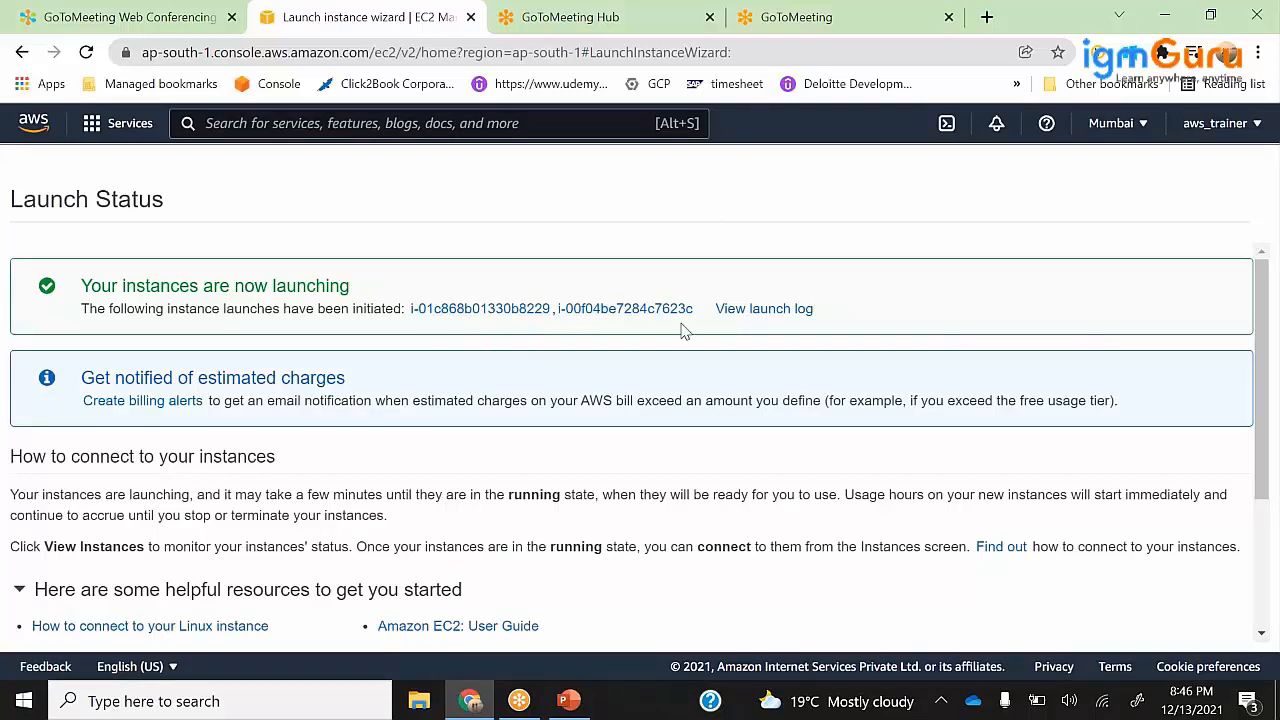
pyautogui.moveTo(179, 291)
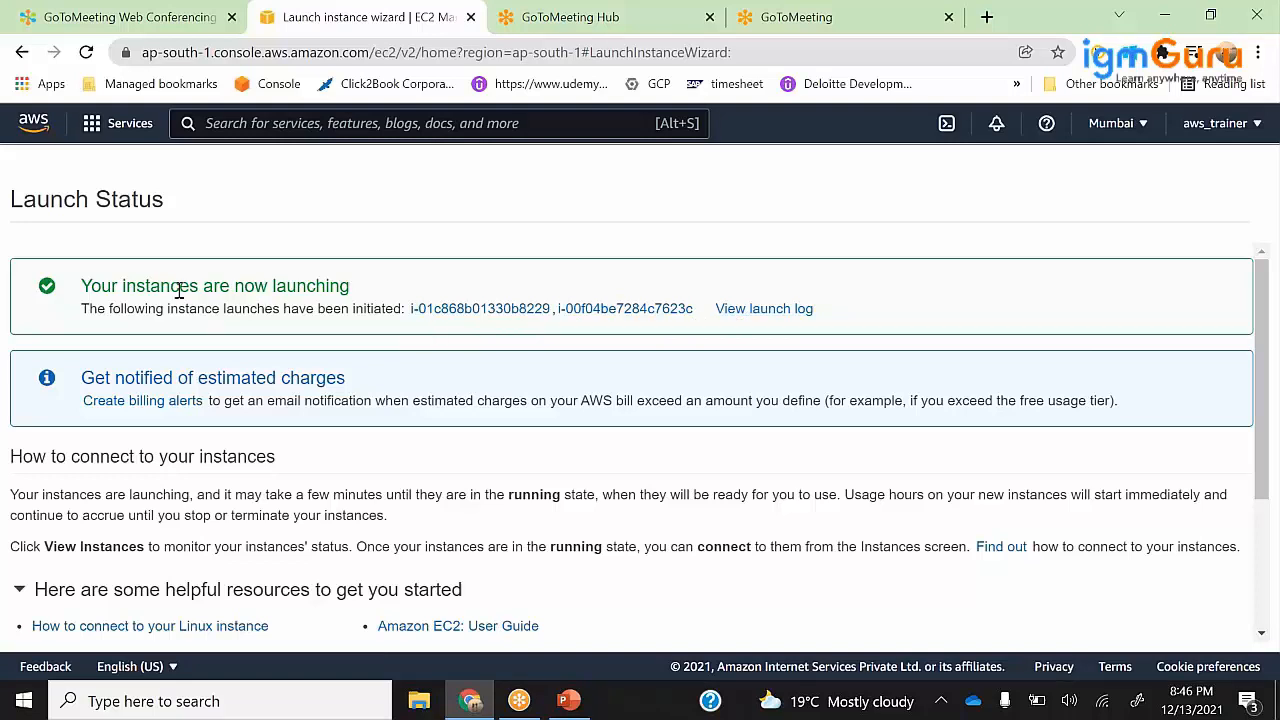
pyautogui.moveTo(463, 313)
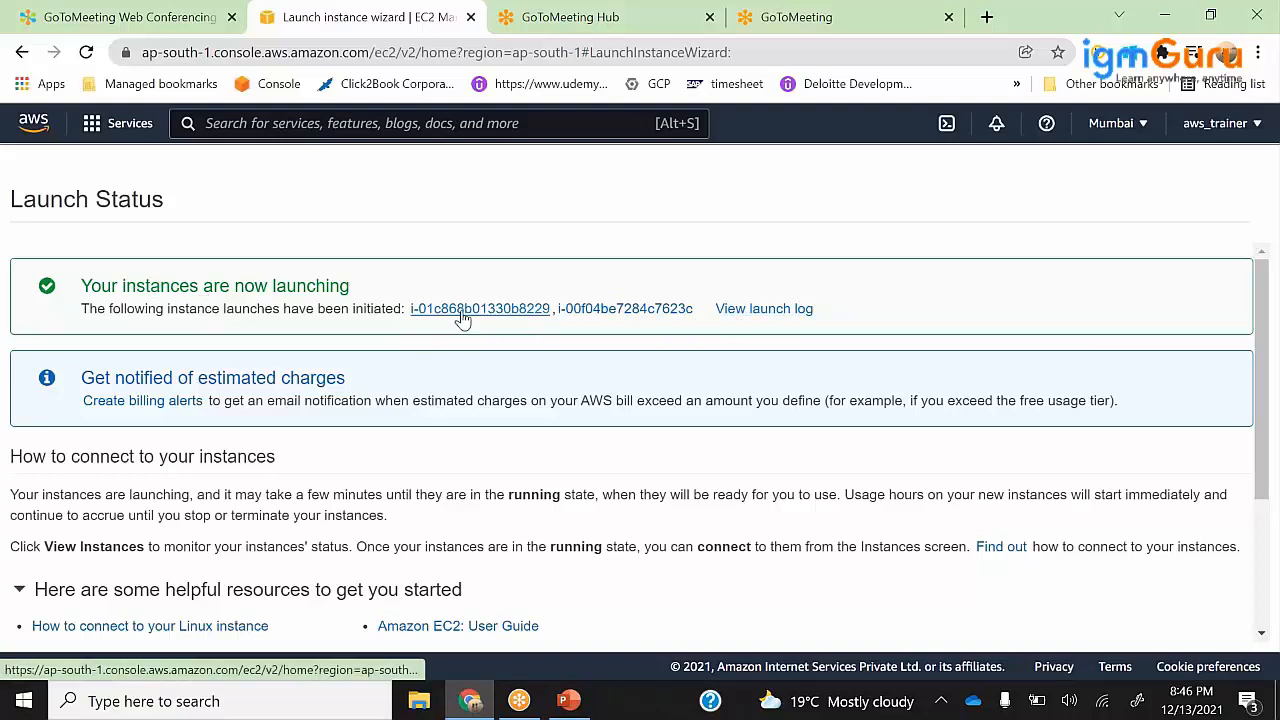